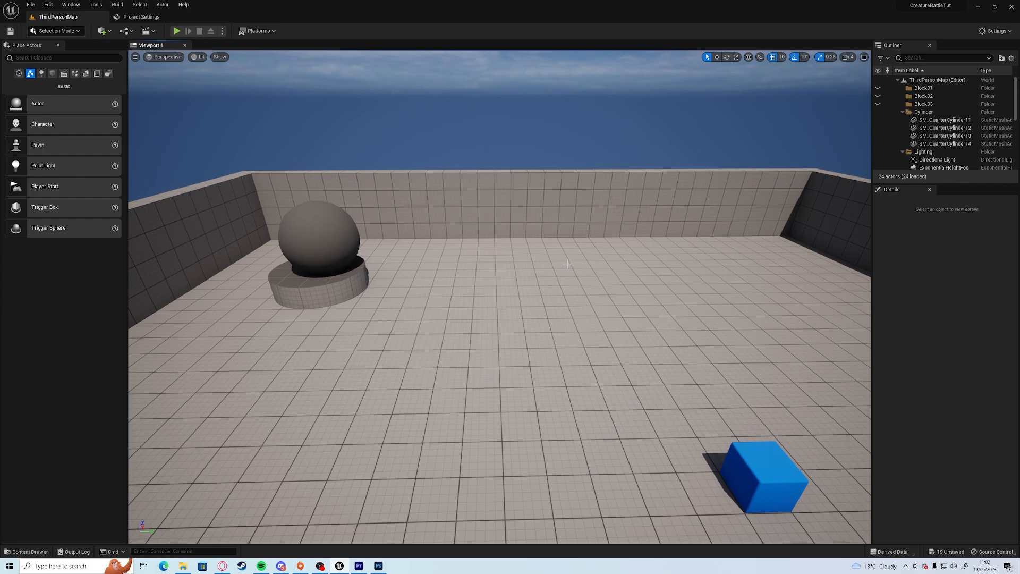
pyautogui.moveTo(528, 223)
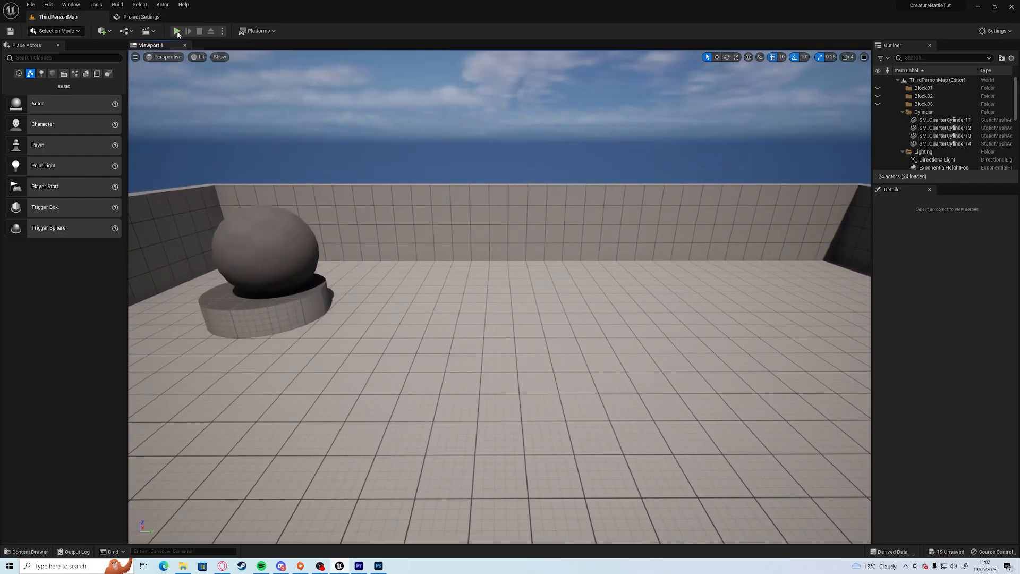
# Play-test the level, set OverworldActor_BP's Species to Cylinder and play-test again.
pyautogui.click(177, 30)
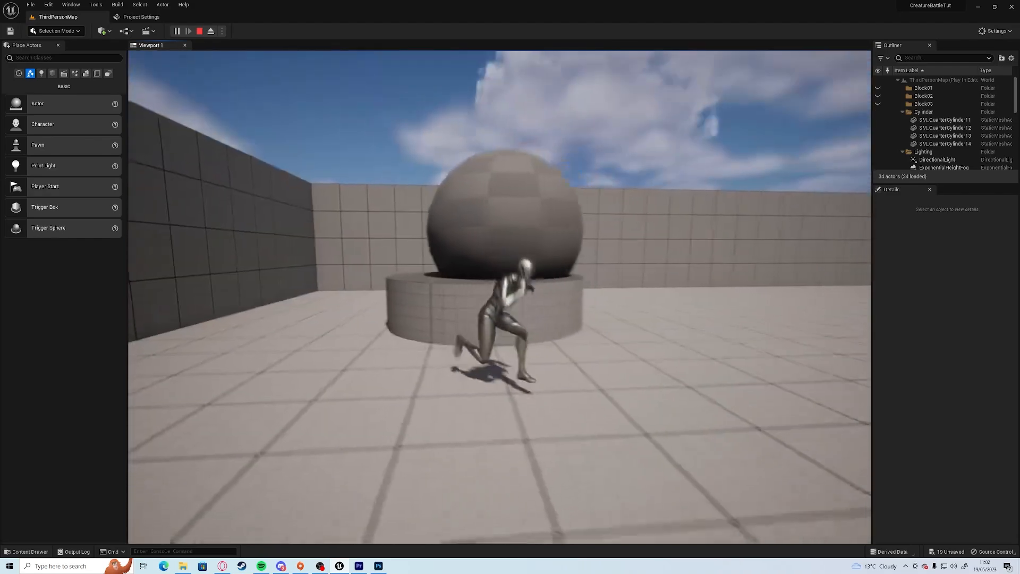
pyautogui.click(198, 31)
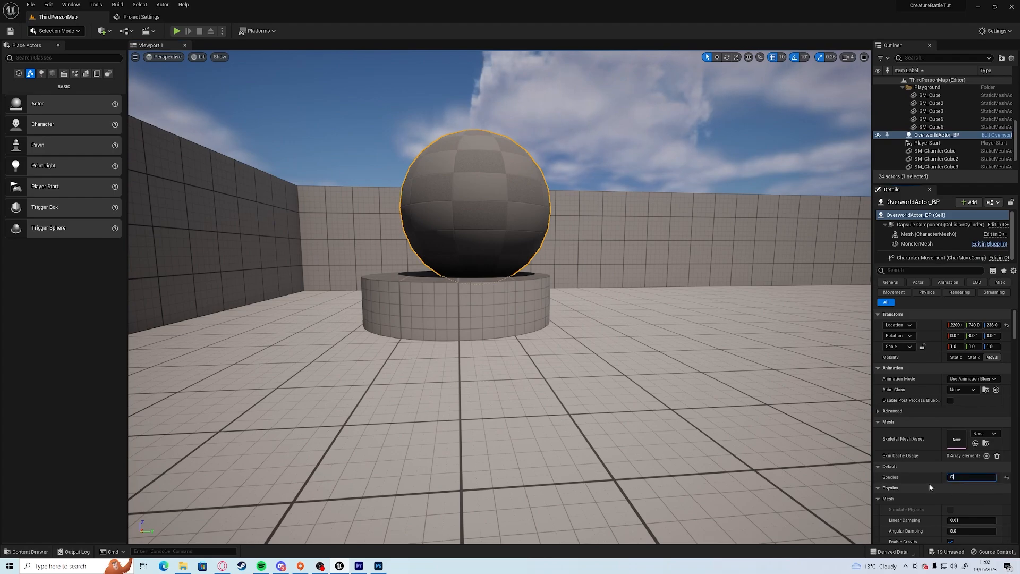
pyautogui.write('Cylinder')
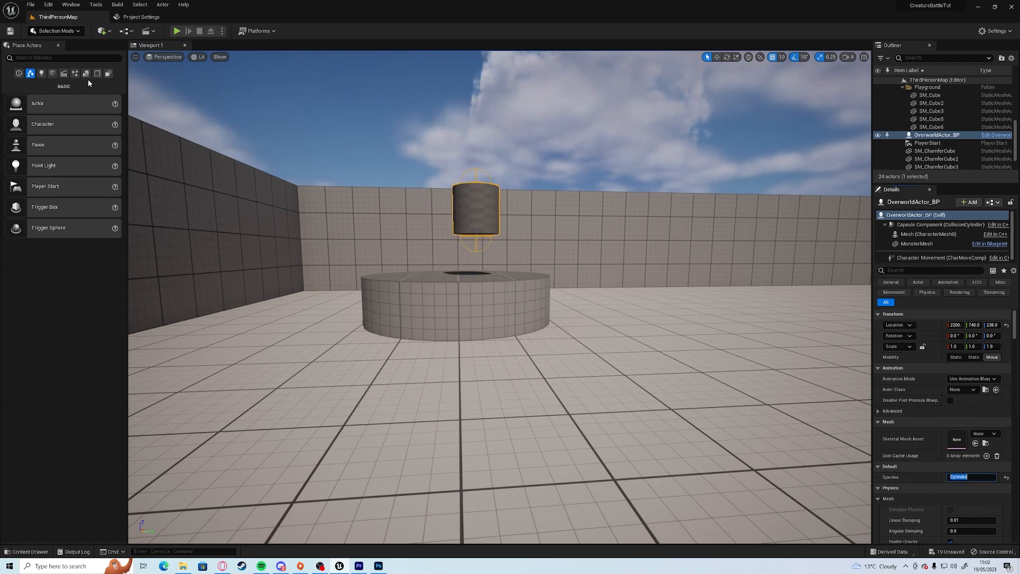
pyautogui.click(177, 31)
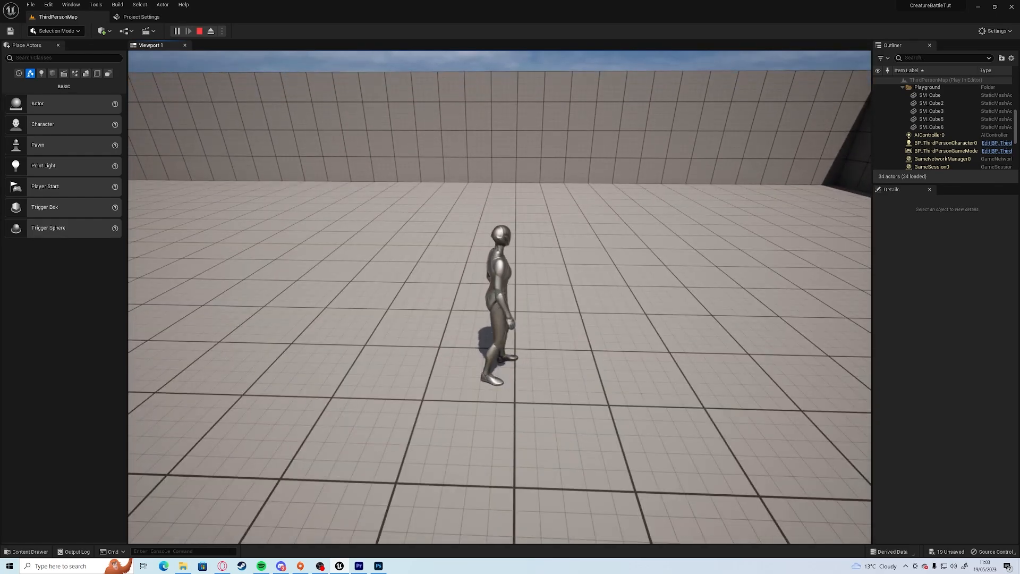
pyautogui.click(199, 31)
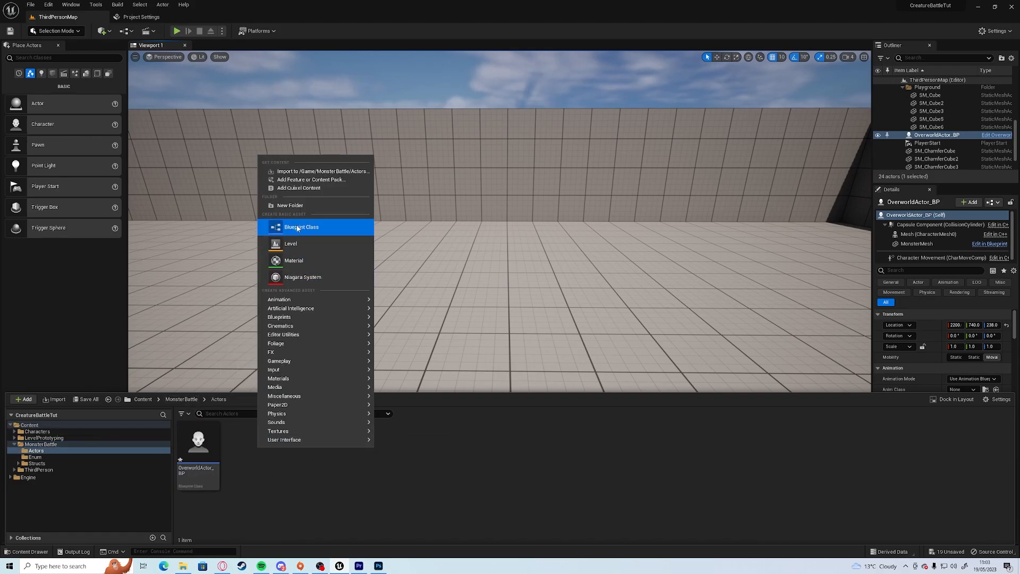
# Create Blueprint class SpawnArea_BP with a Box Collision component and compile it.
pyautogui.click(301, 228)
pyautogui.write('SpawnArea_')
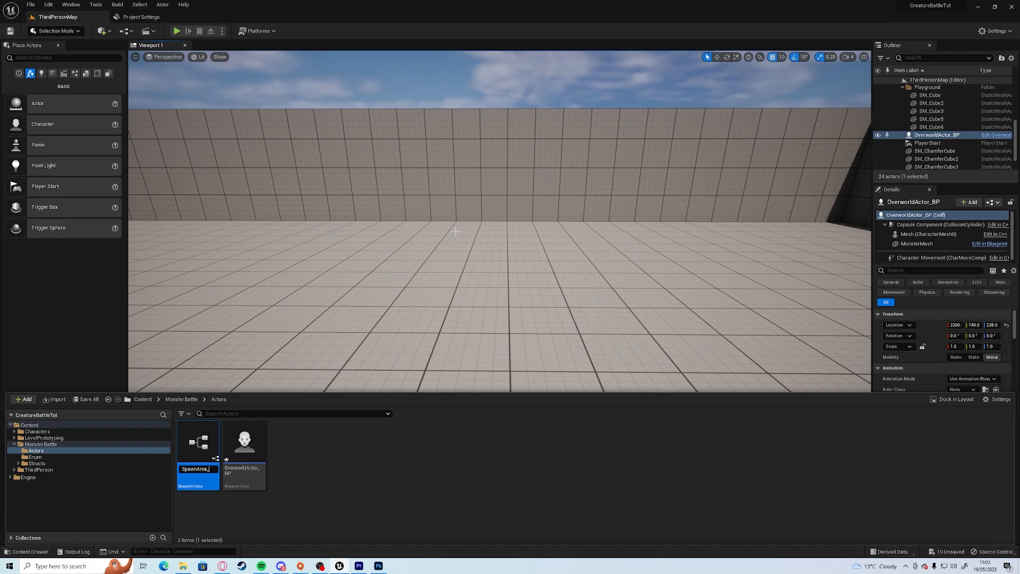
pyautogui.click(242, 446)
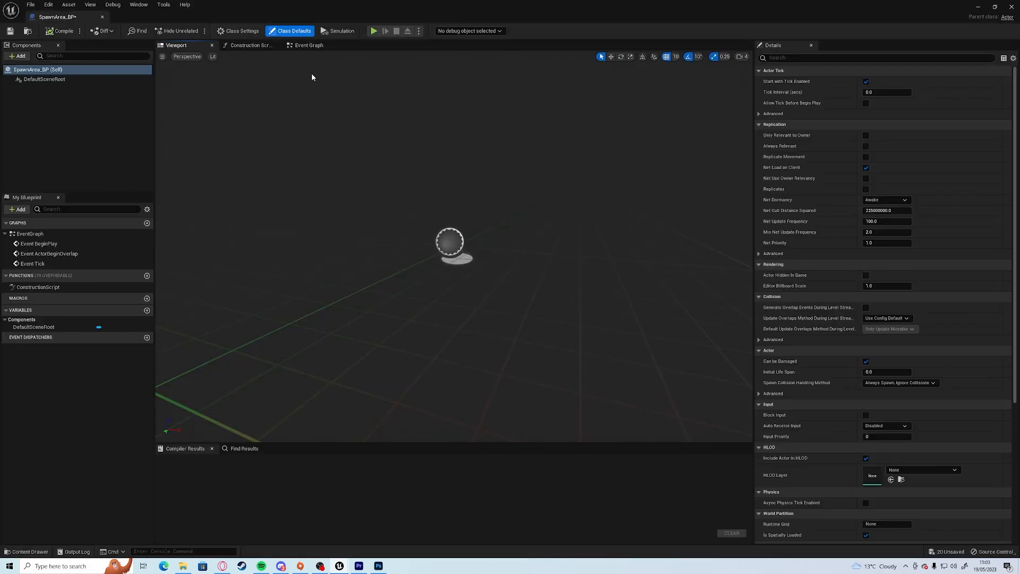
pyautogui.click(18, 55)
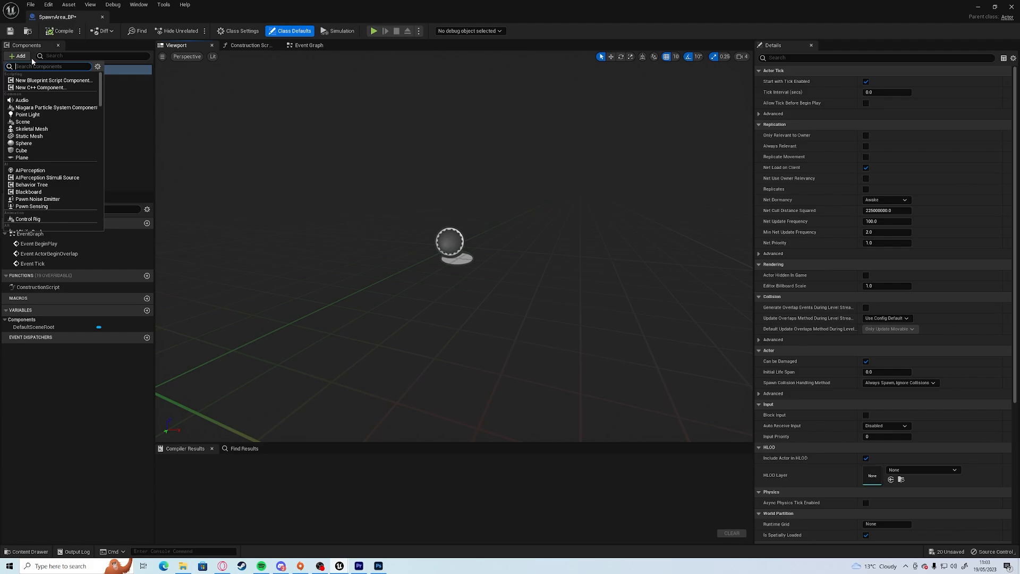
pyautogui.write('box')
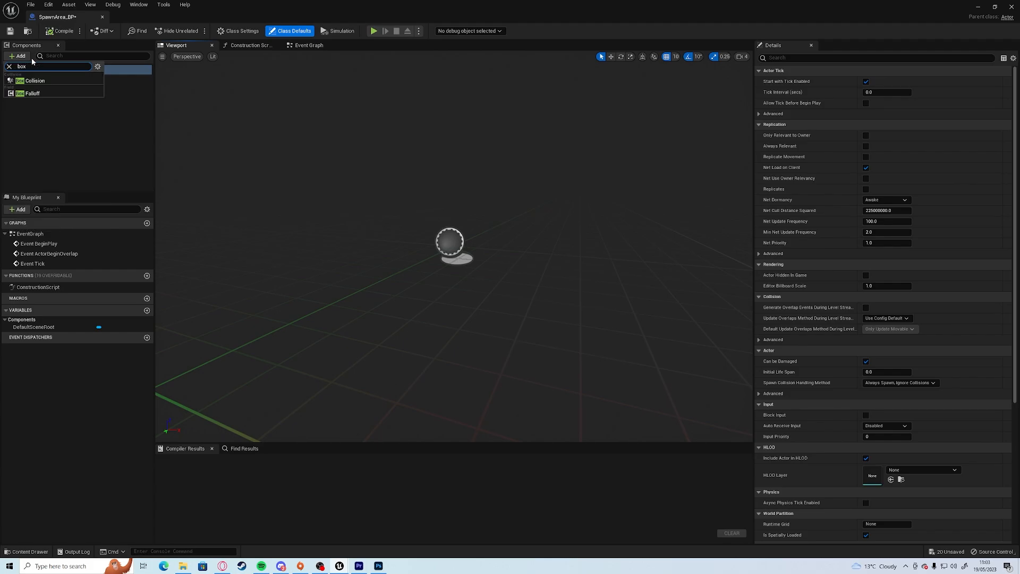
pyautogui.click(34, 80)
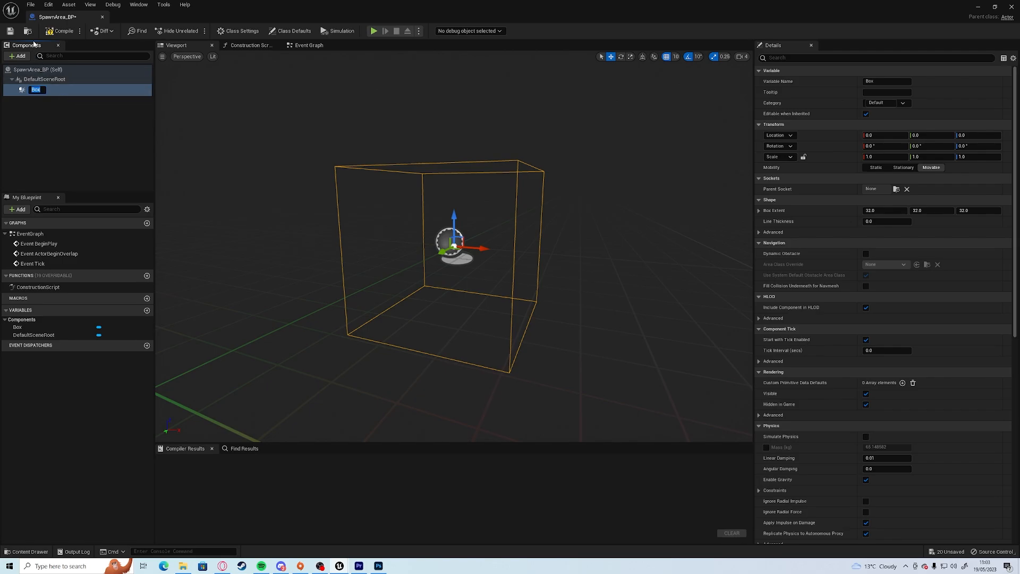
pyautogui.click(61, 31)
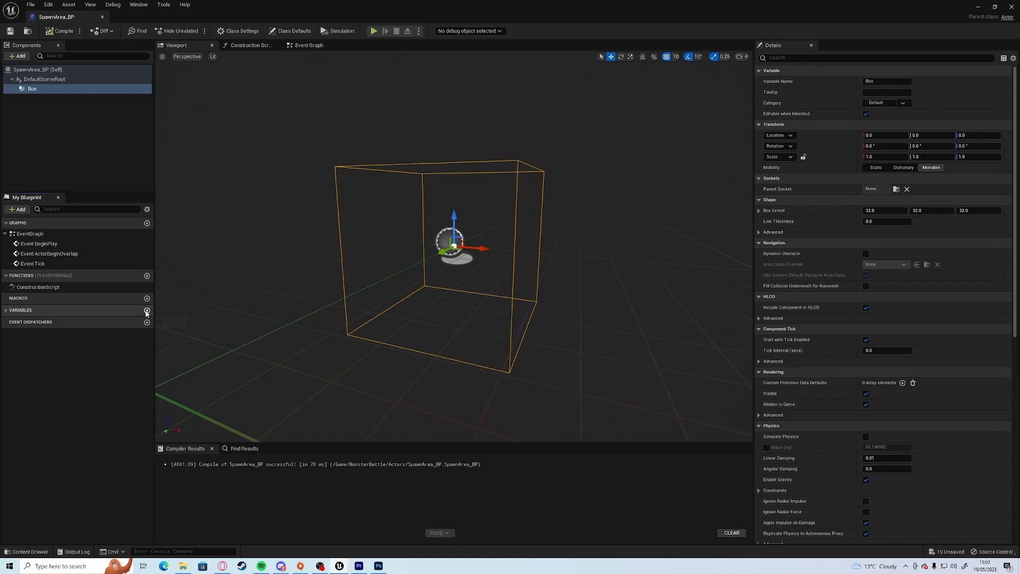
# Add a Vector variable BoxExtent that is instance editable with Show 3D Widget.
pyautogui.click(146, 309)
pyautogui.write('BoxExtent')
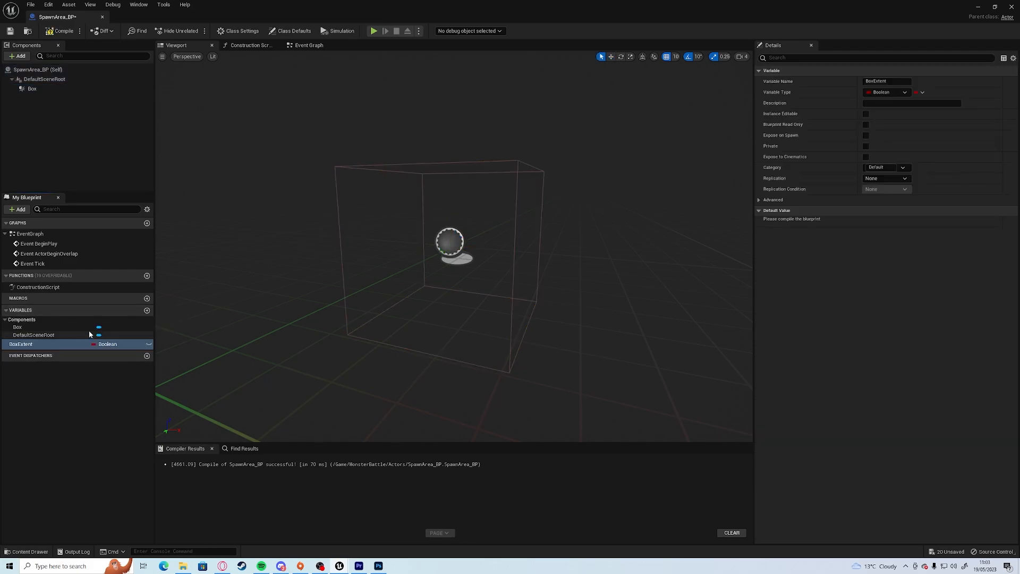
pyautogui.click(149, 344)
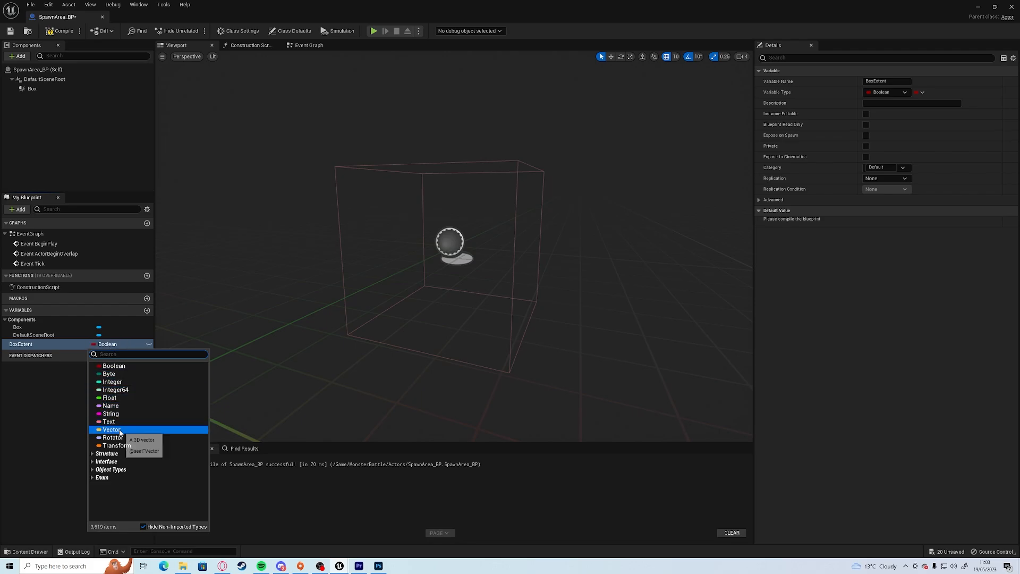
pyautogui.click(111, 429)
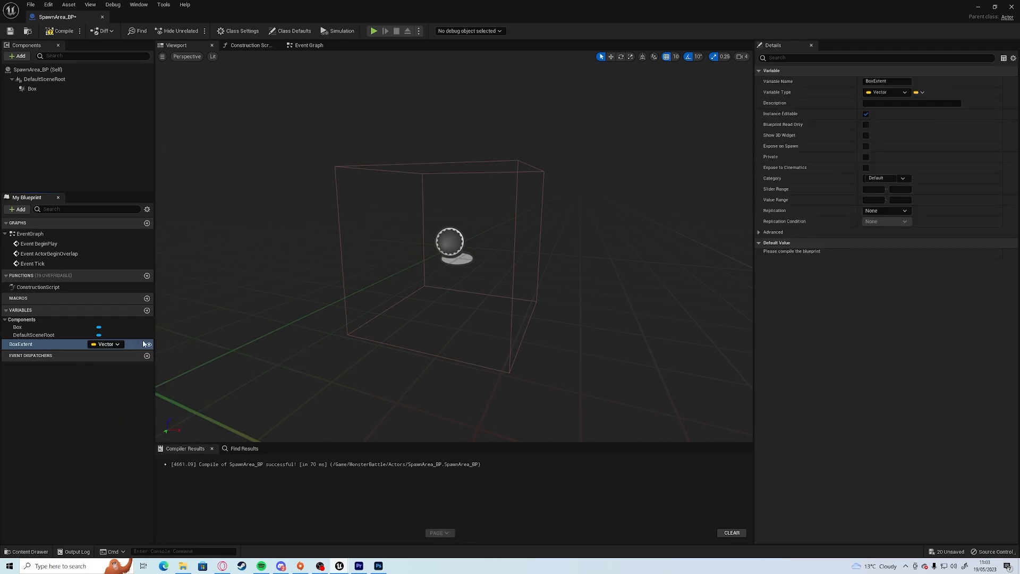
pyautogui.moveTo(866, 135)
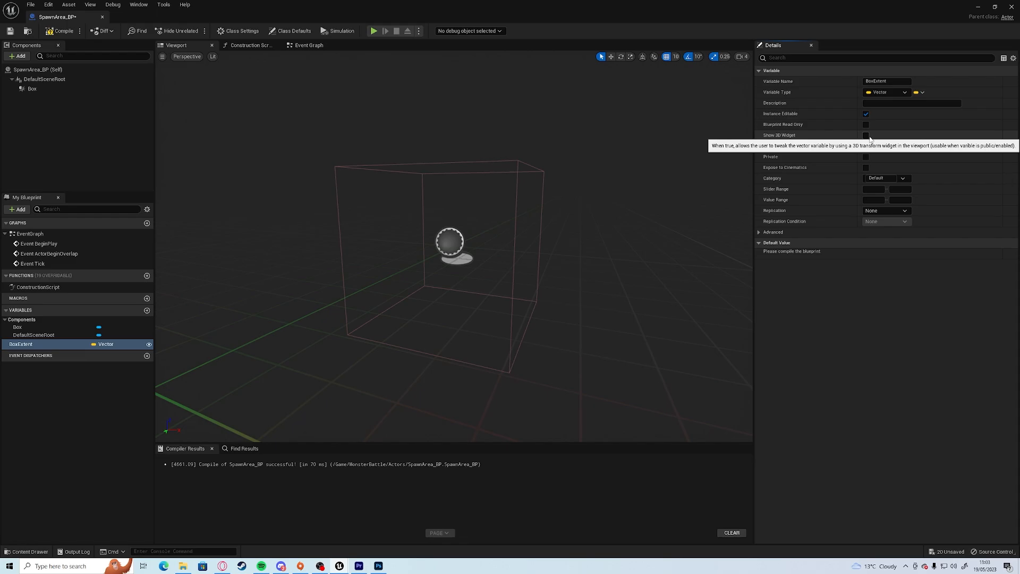
pyautogui.click(867, 135)
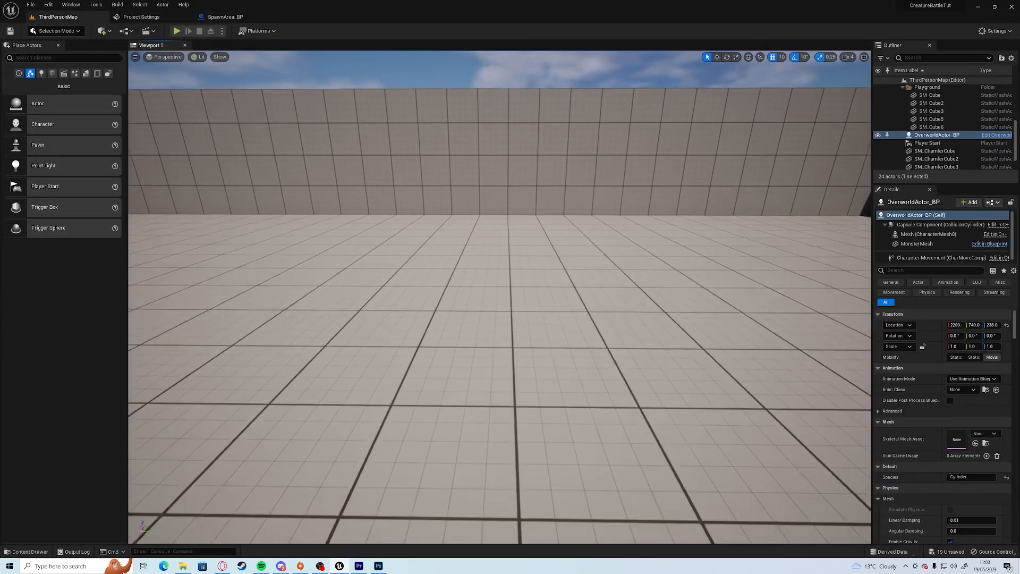
# Place a SpawnArea_BP in the level and add a Set Box Extent node off Box in its Construction Script.
pyautogui.click(26, 552)
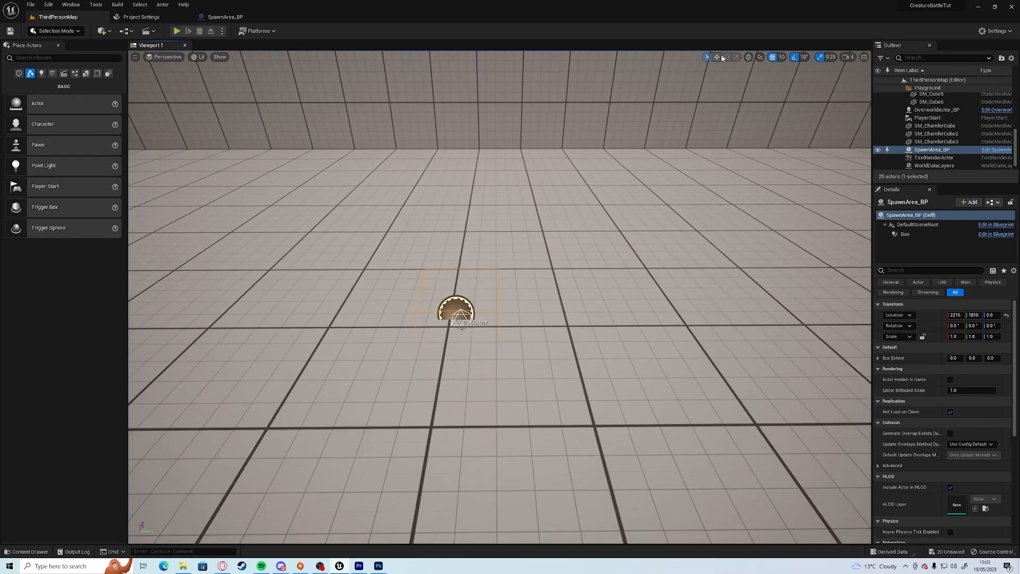
pyautogui.click(717, 58)
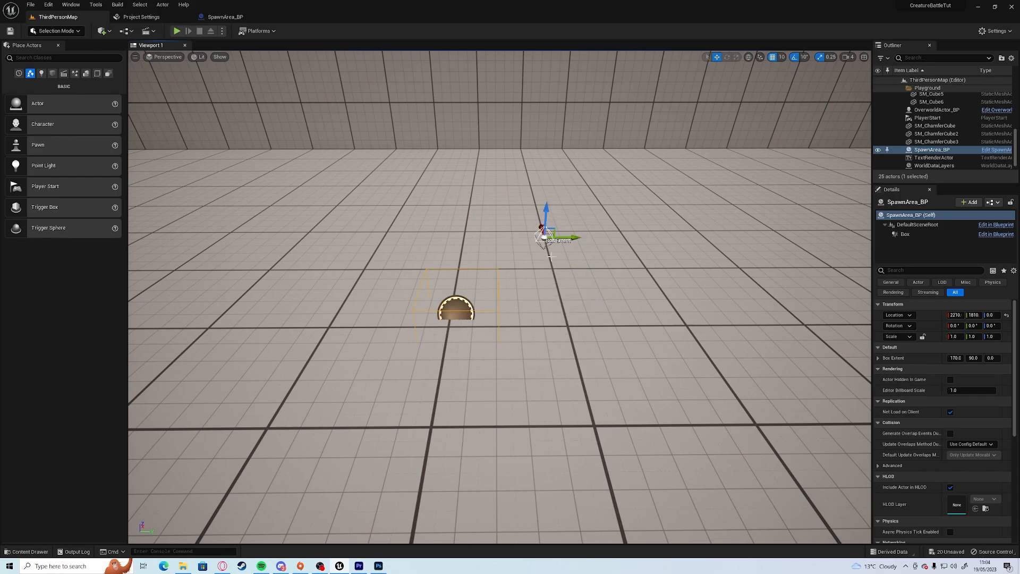
pyautogui.click(995, 224)
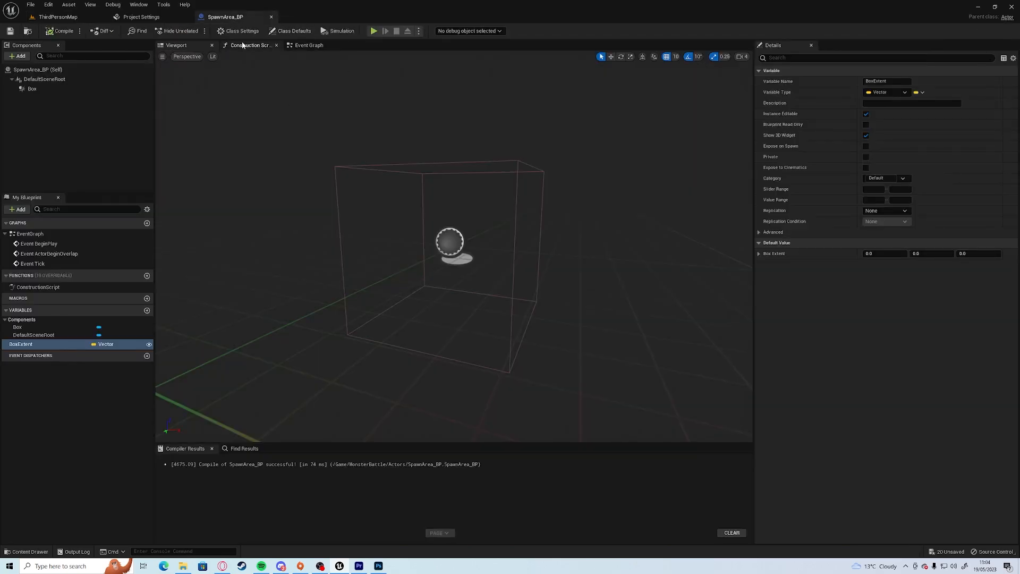
pyautogui.click(249, 44)
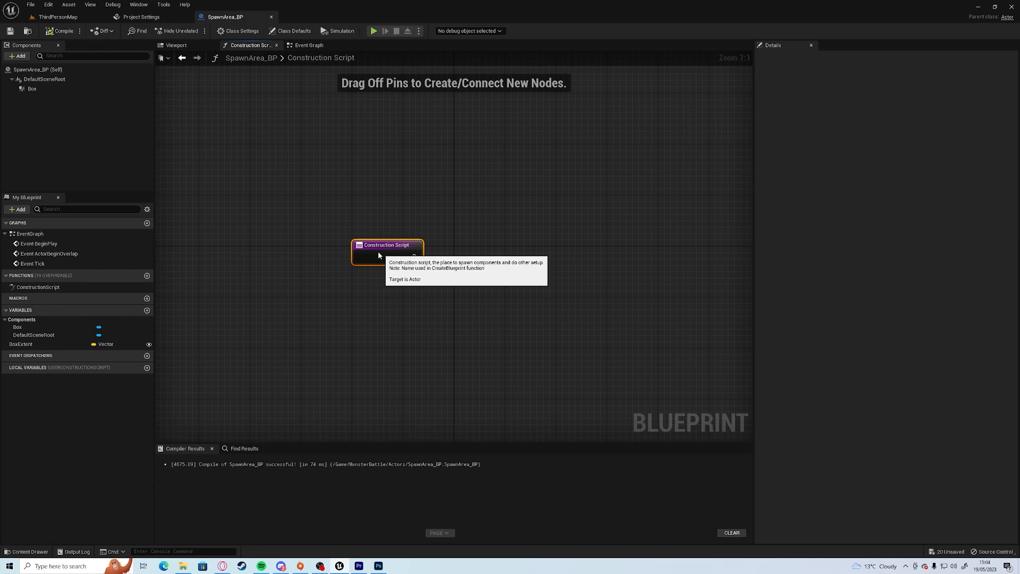
pyautogui.click(31, 89)
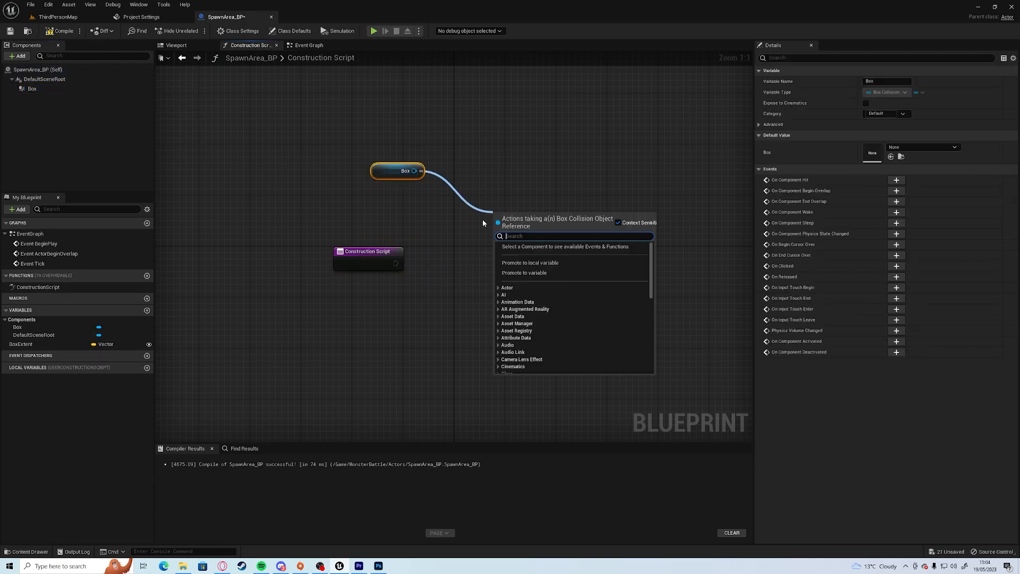
pyautogui.write('setbox')
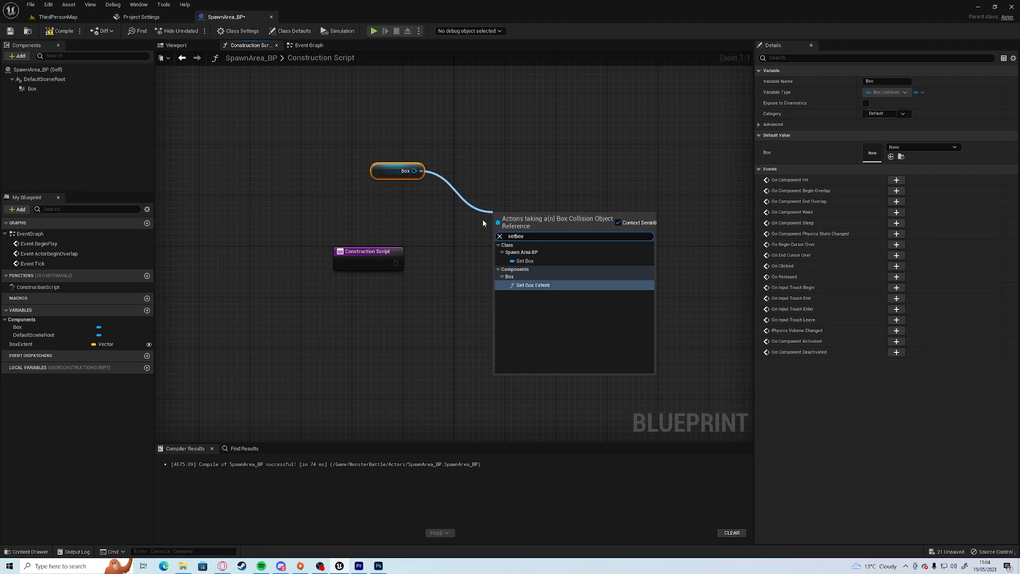
pyautogui.click(532, 285)
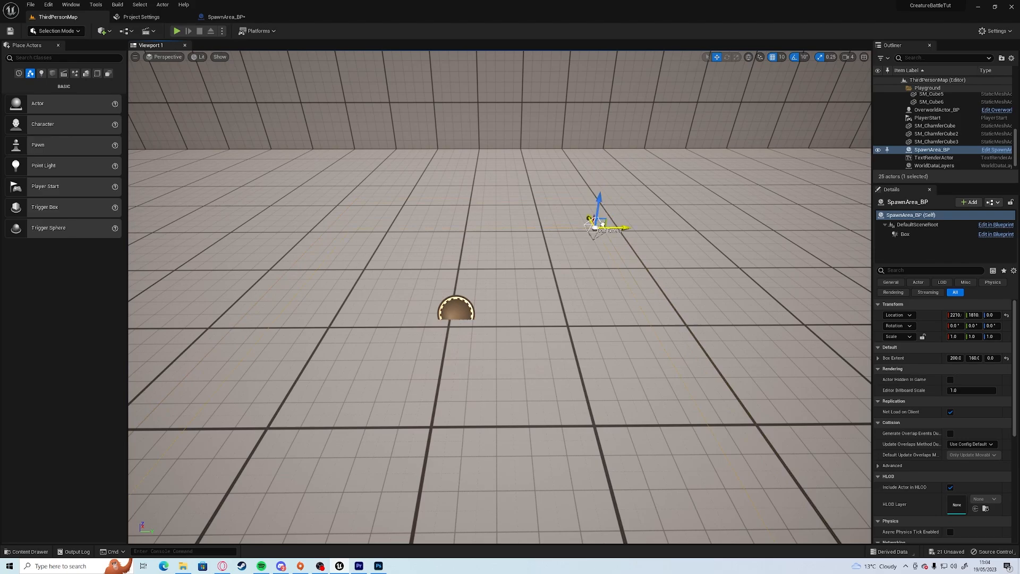
# Review the Box component's settings, then place a Cube from Shapes into the level.
pyautogui.click(995, 225)
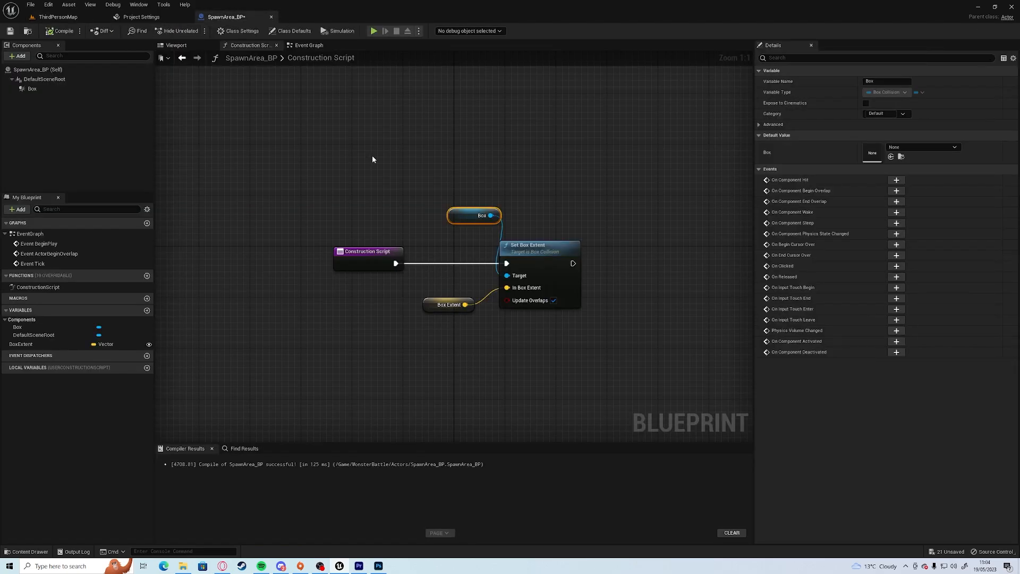
pyautogui.click(31, 88)
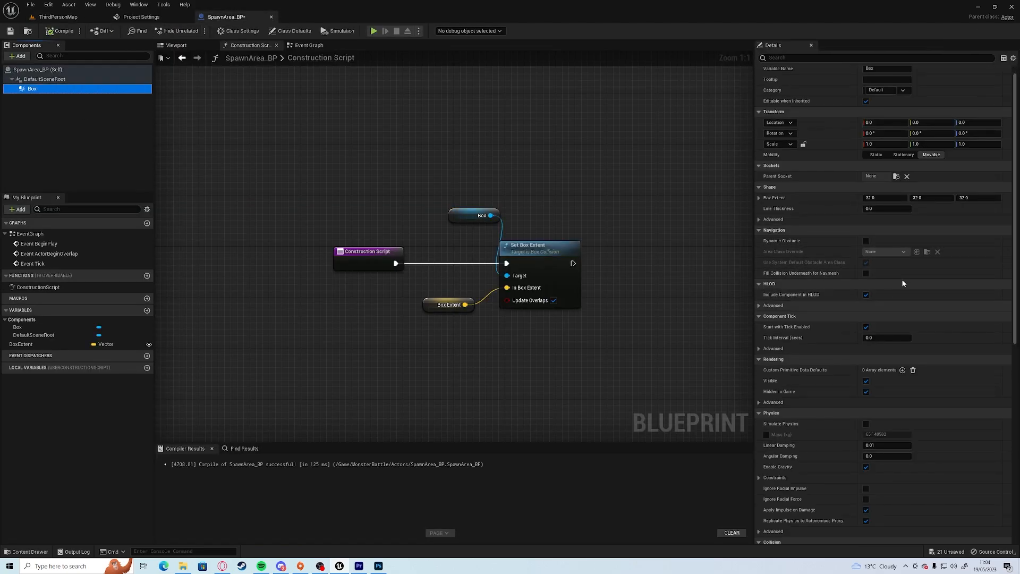
pyautogui.scroll(-3)
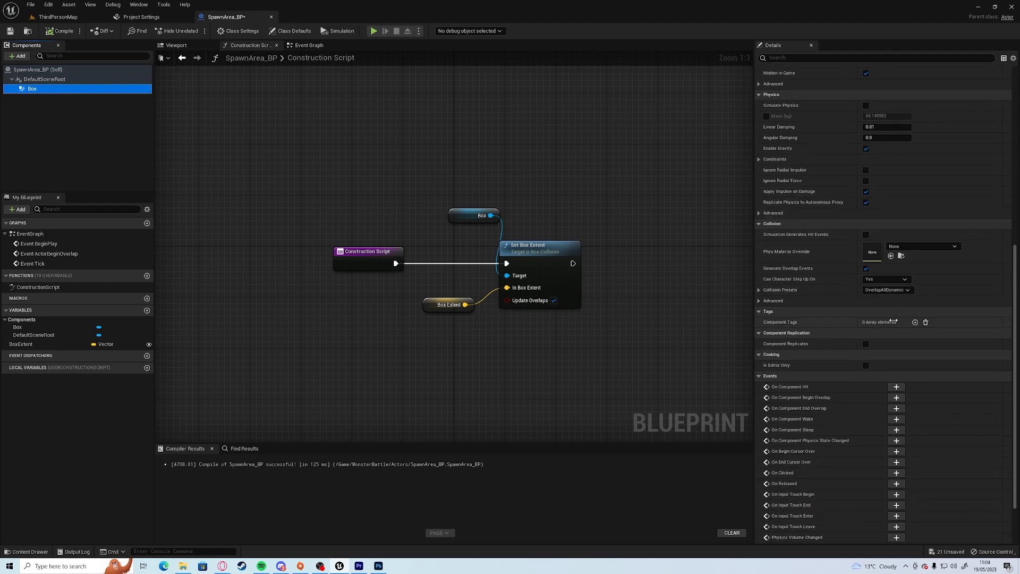
pyautogui.scroll(3)
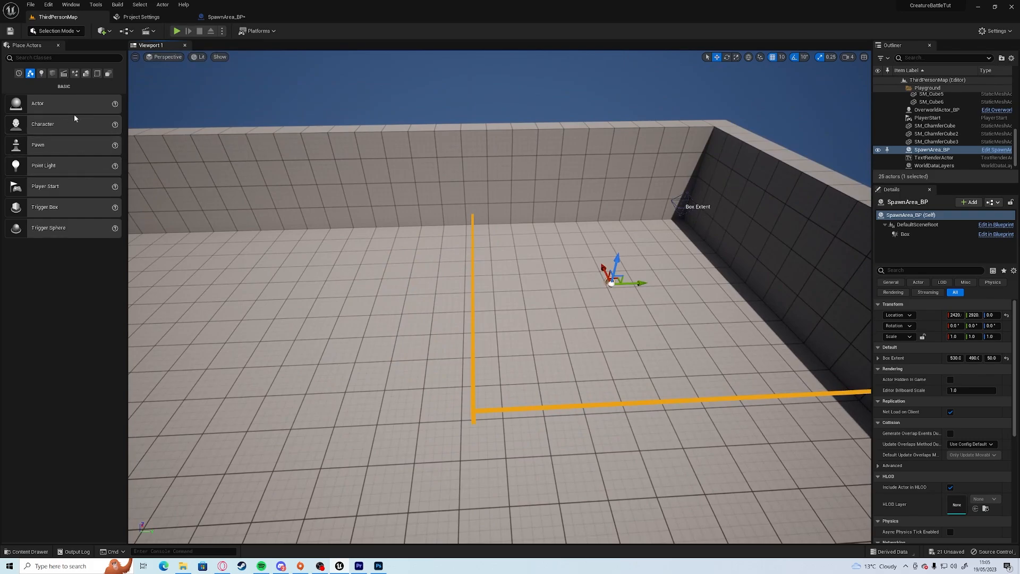
pyautogui.click(25, 551)
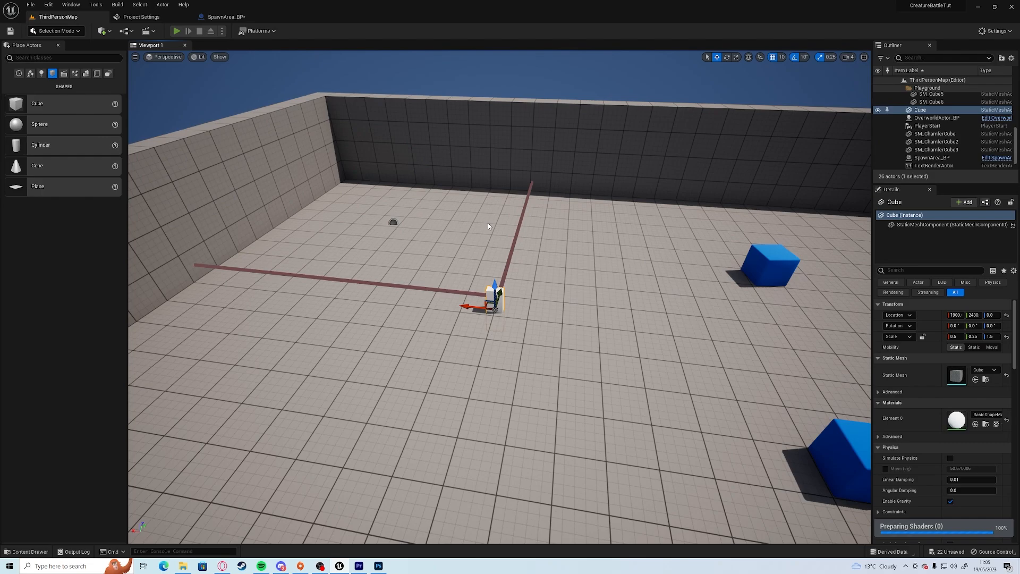
pyautogui.click(177, 30)
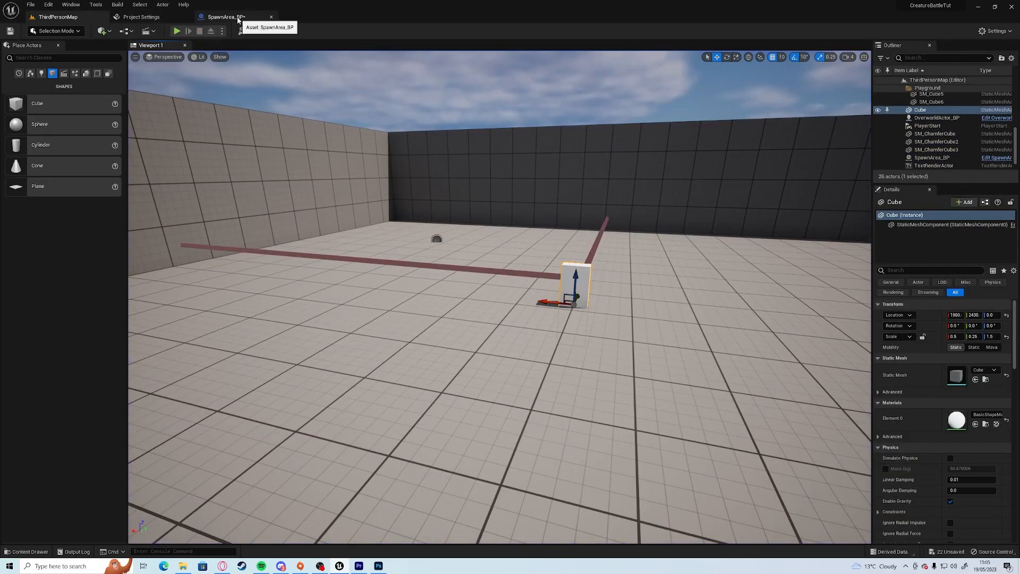
# Add Box overlap events casting to BP_ThirdPersonCharacter, printing Hello on begin and Goodbye on end.
pyautogui.click(224, 16)
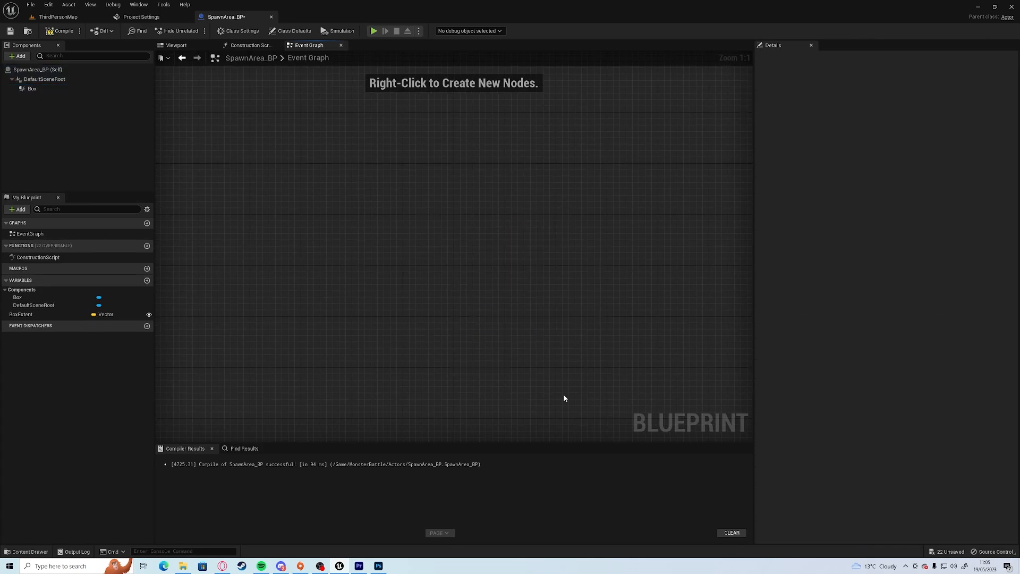
pyautogui.moveTo(78, 228)
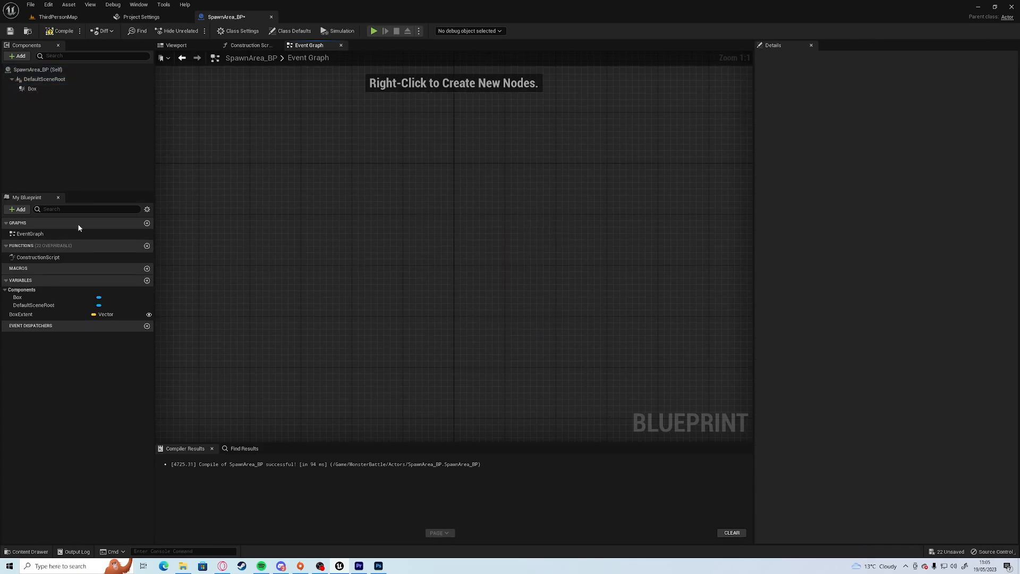
pyautogui.click(31, 89)
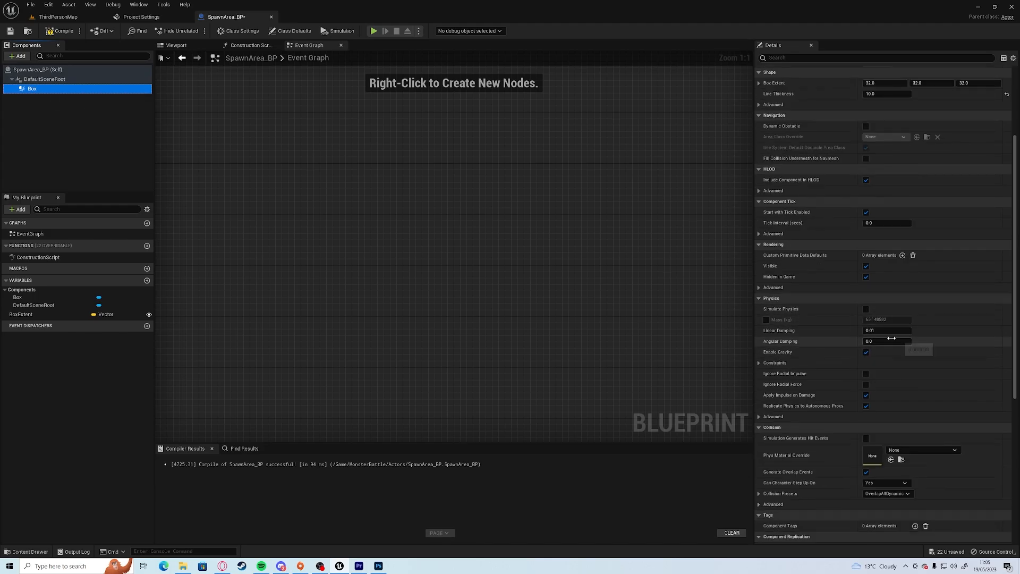
pyautogui.scroll(-3)
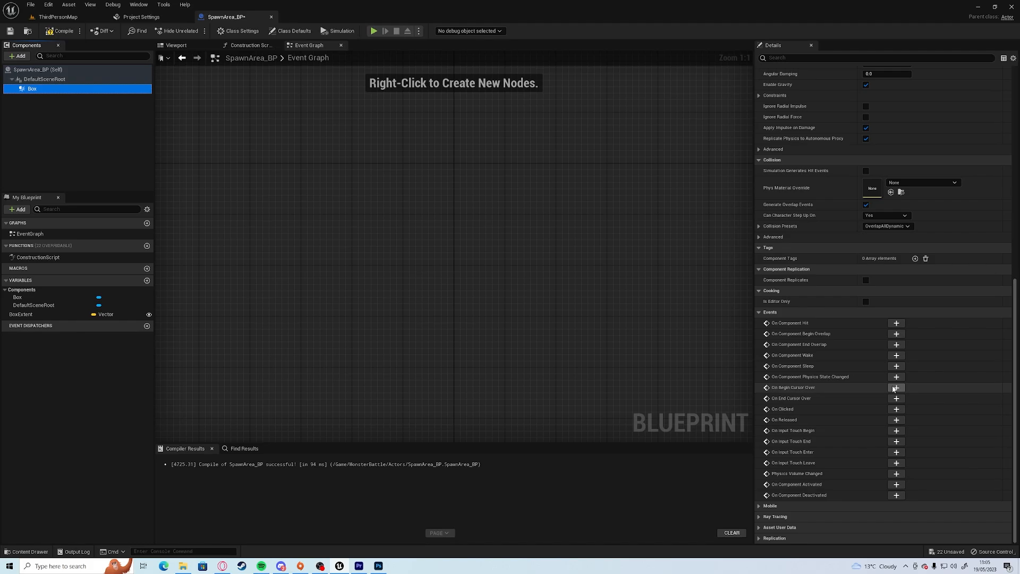
pyautogui.click(896, 333)
pyautogui.write('cast')
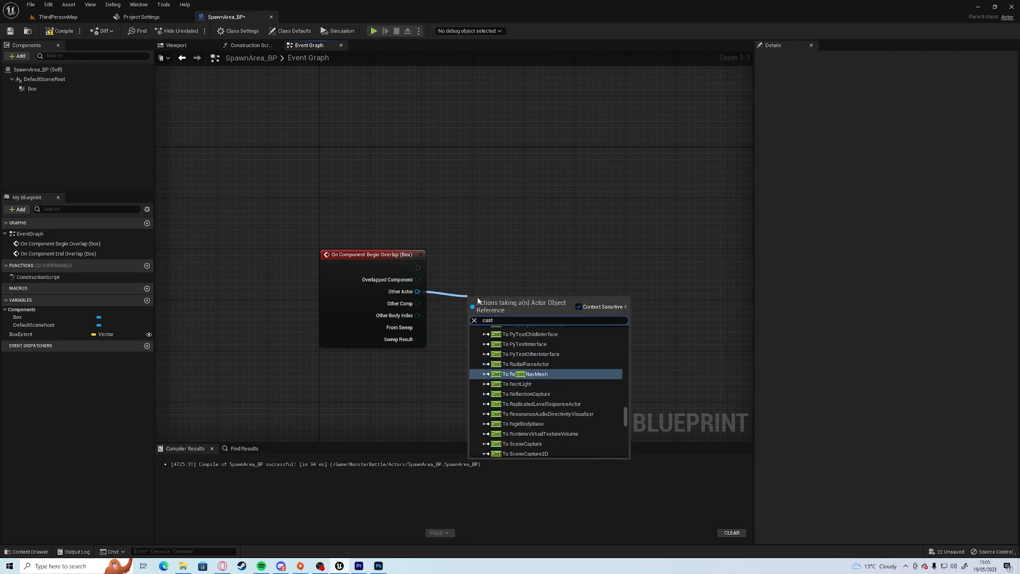
pyautogui.scroll(-3)
pyautogui.write('Goodbye')
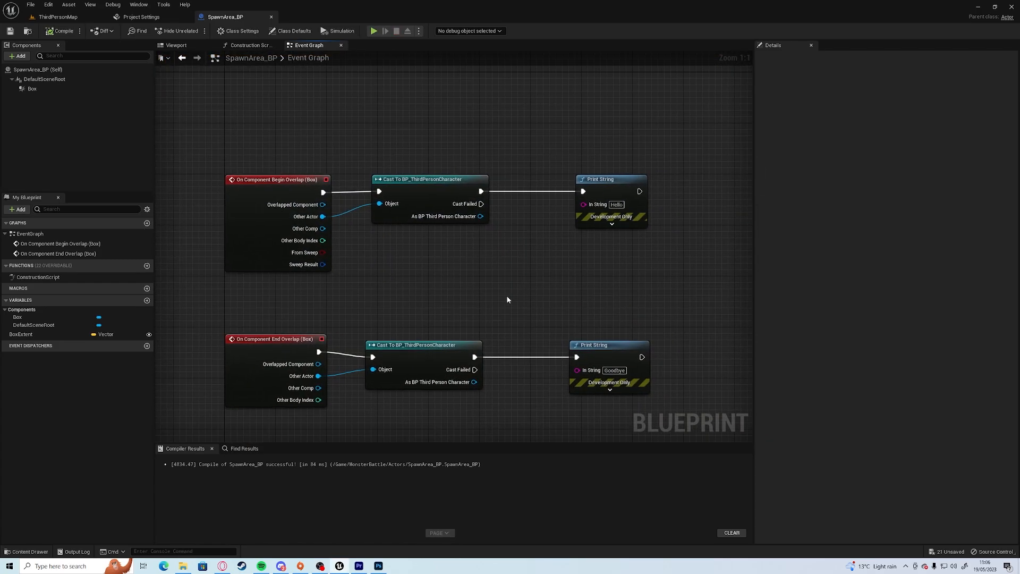
pyautogui.moveTo(63, 30)
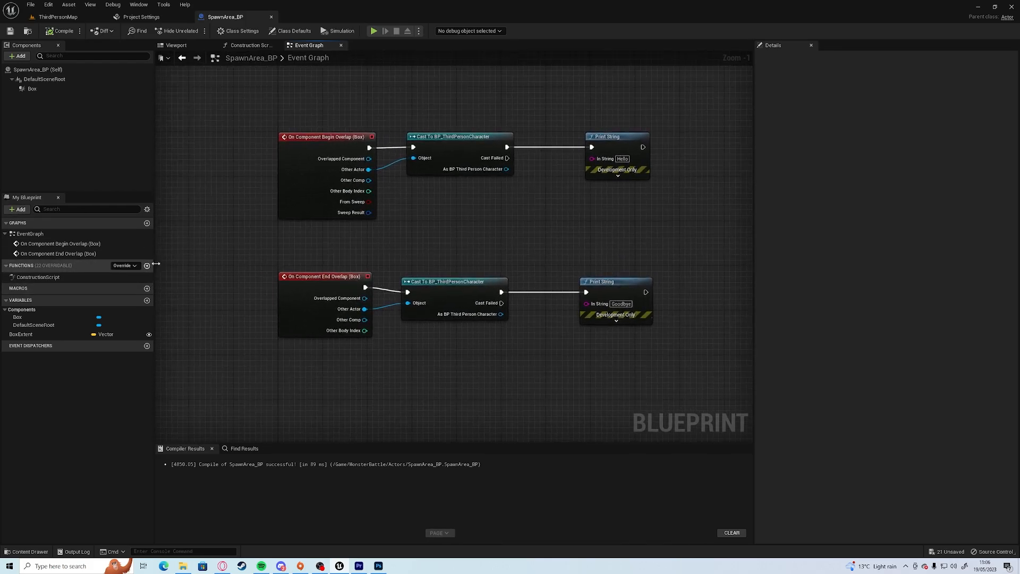
# Add a new function named RollForBattle to SpawnArea_BP.
pyautogui.click(147, 265)
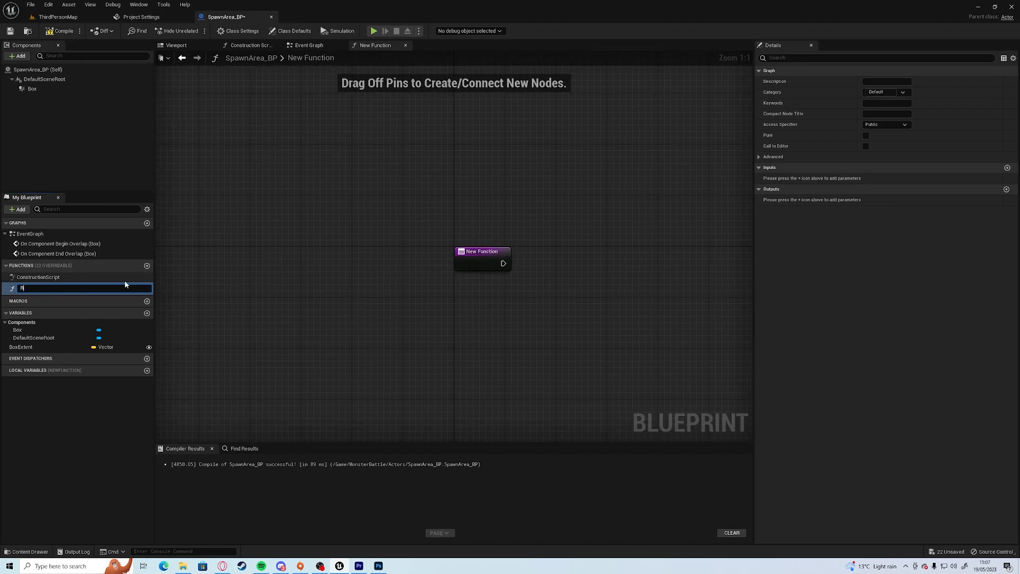
pyautogui.write('RollFor')
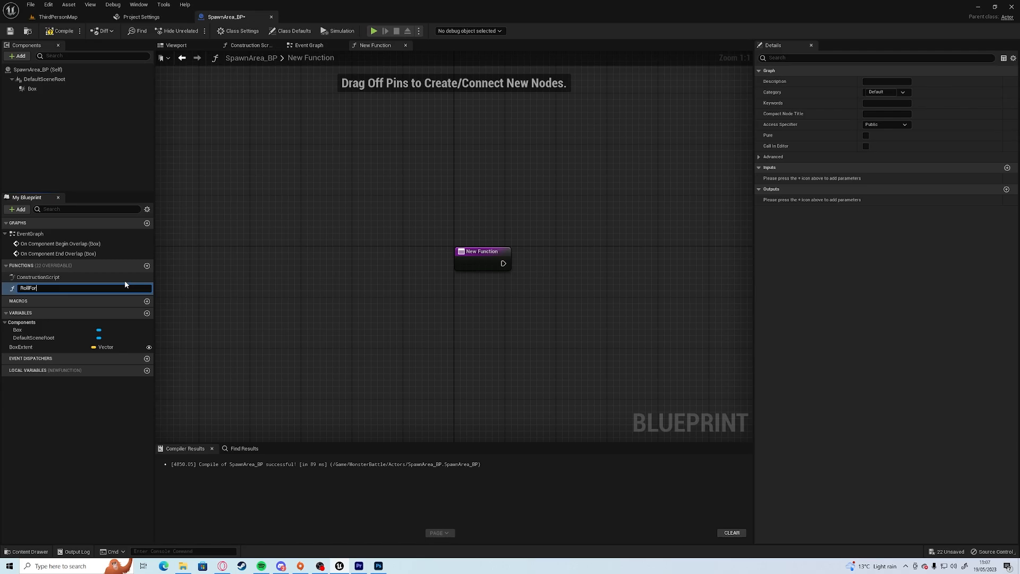
pyautogui.write('Battle')
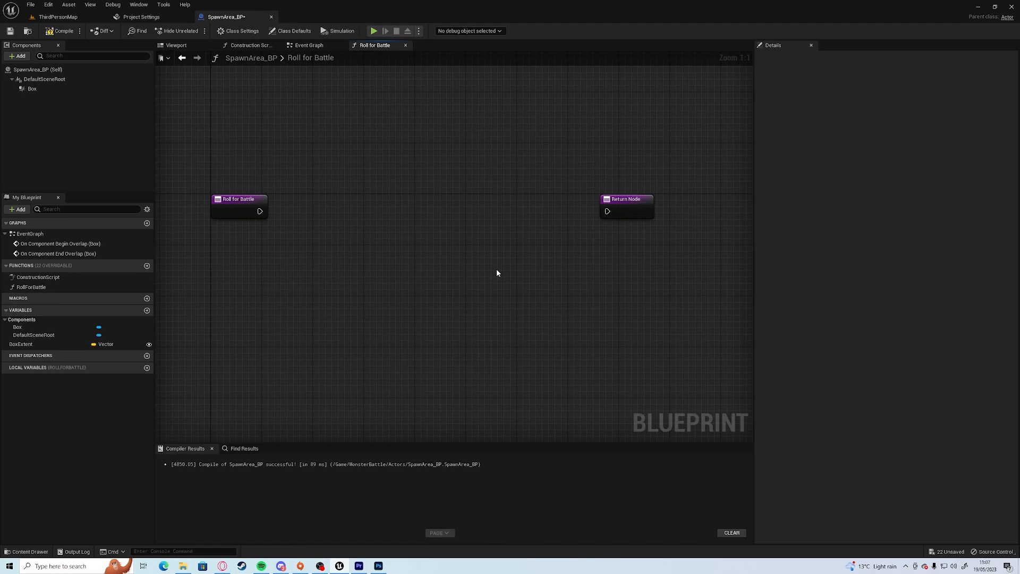
# Give Roll for Battle a Boolean RollSuccess output, a Random Bool with Weight node and branched returns, then compile.
pyautogui.click(625, 199)
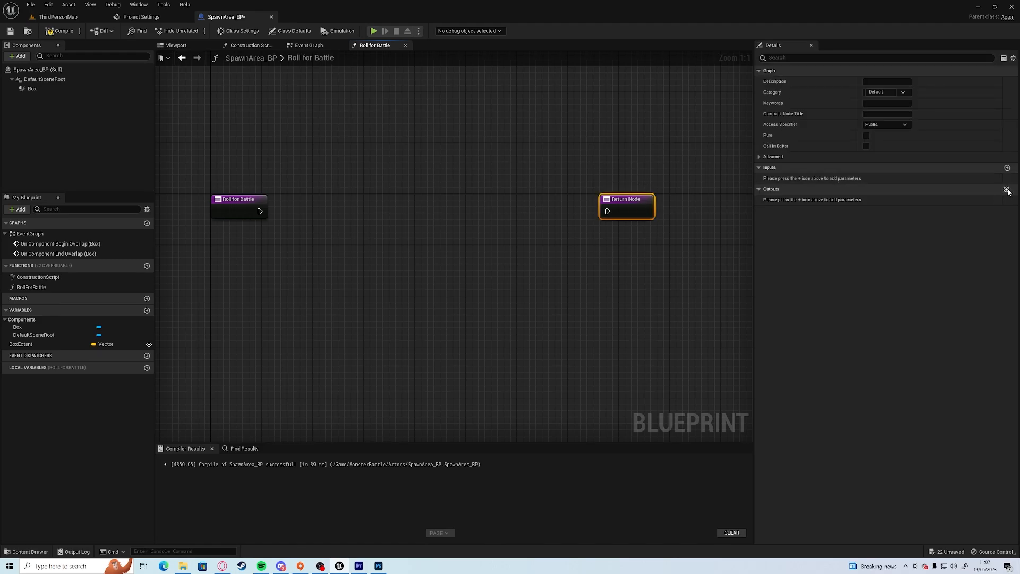
pyautogui.click(1007, 189)
pyautogui.write('RollSuccess')
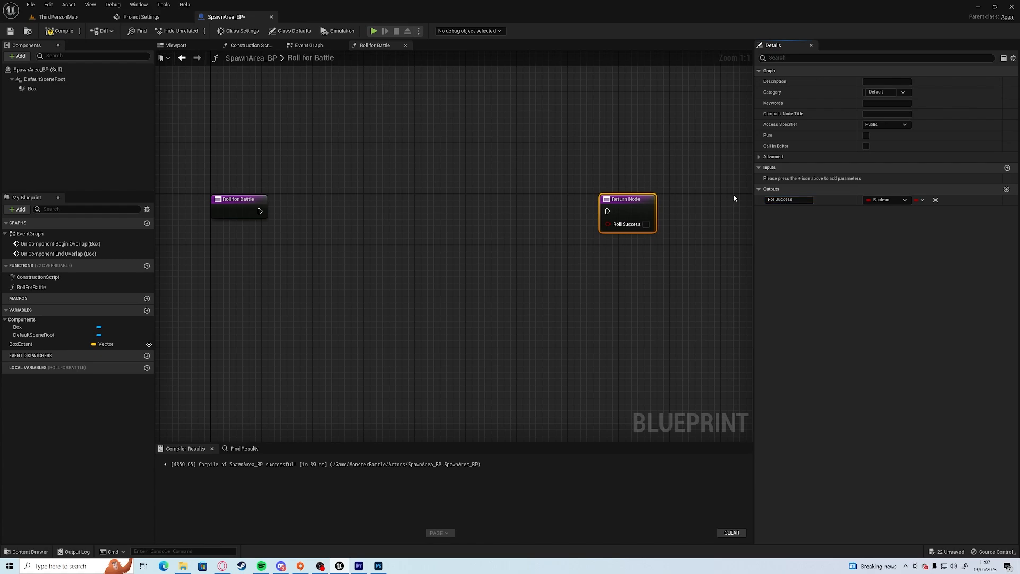
pyautogui.scroll(-3)
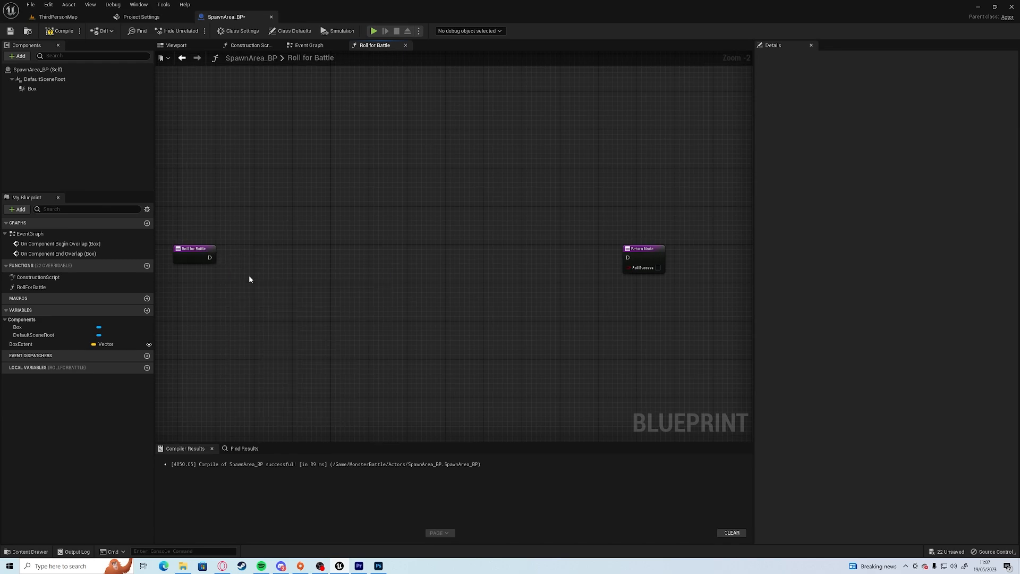
pyautogui.rightClick(248, 279)
pyautogui.write('randomw')
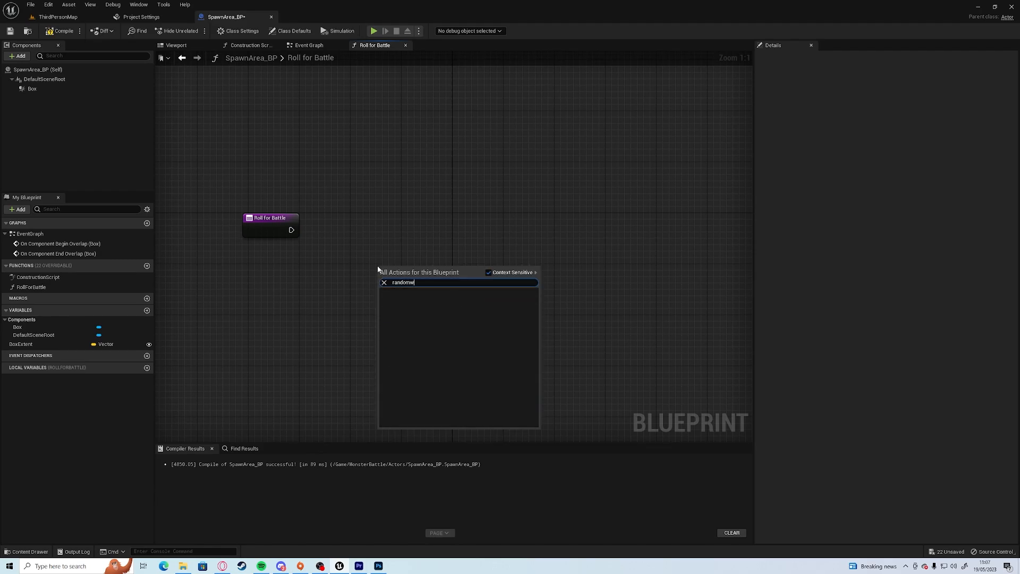
pyautogui.write('bool')
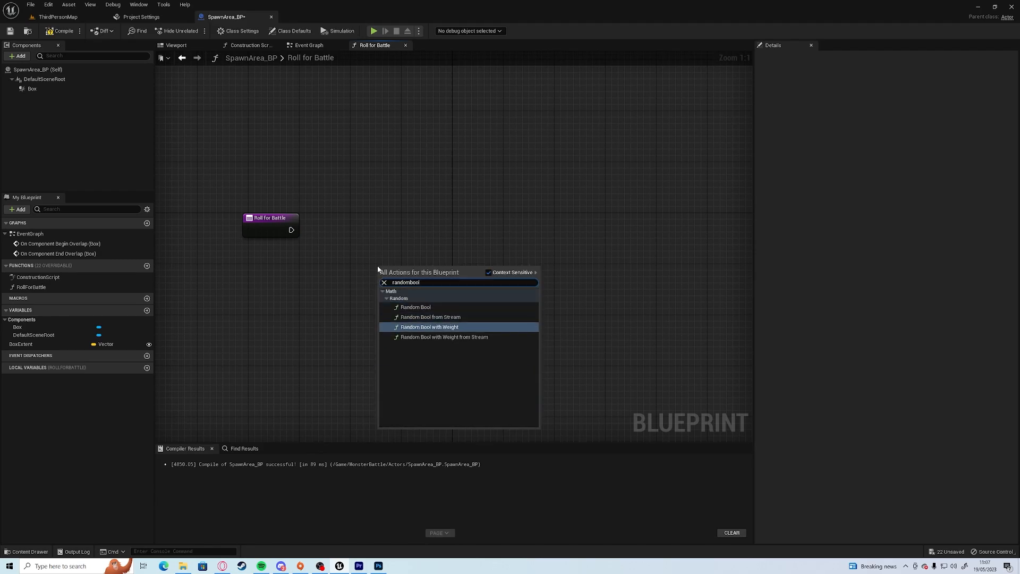
pyautogui.click(430, 327)
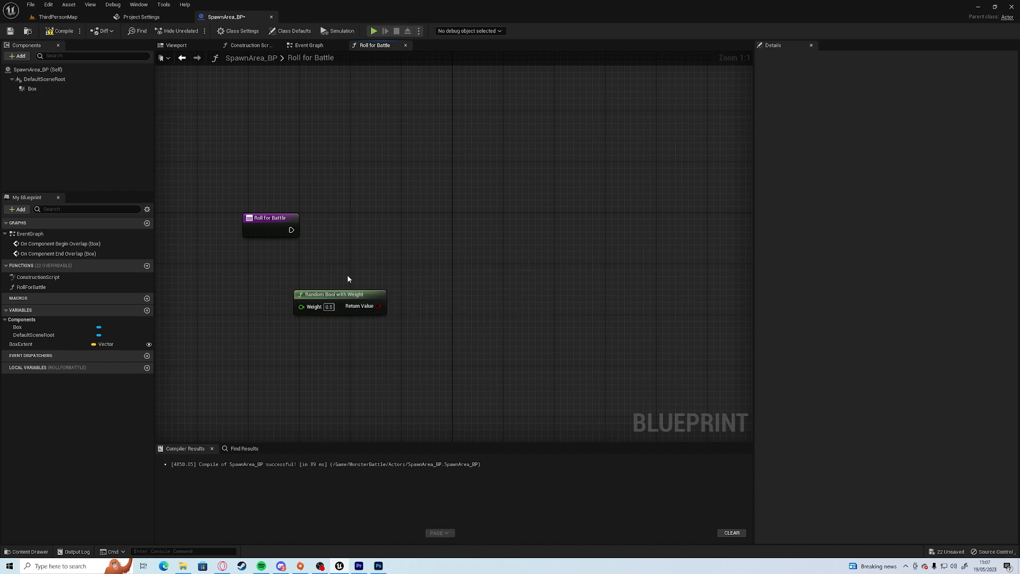
pyautogui.moveTo(306, 306)
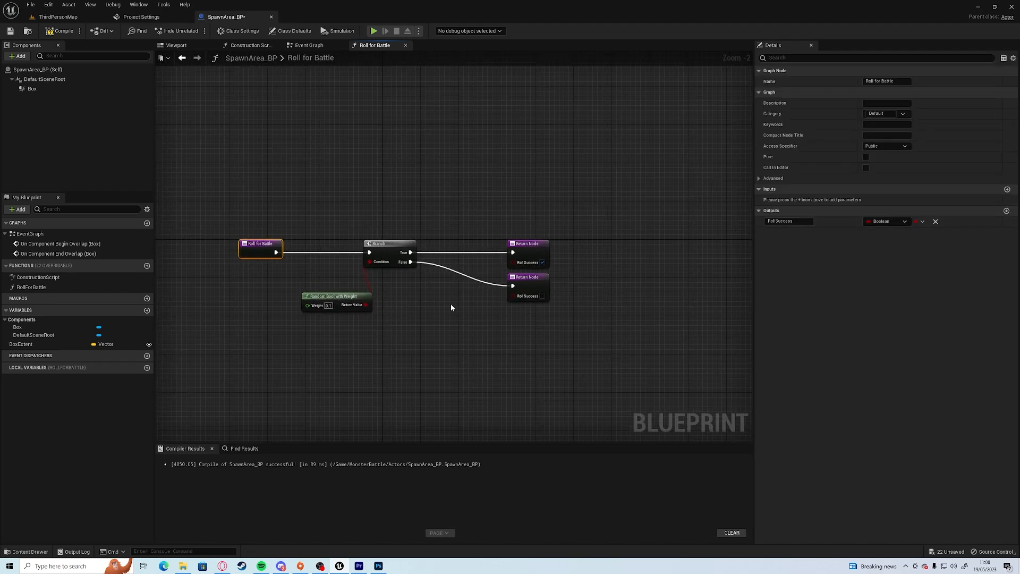
pyautogui.click(62, 31)
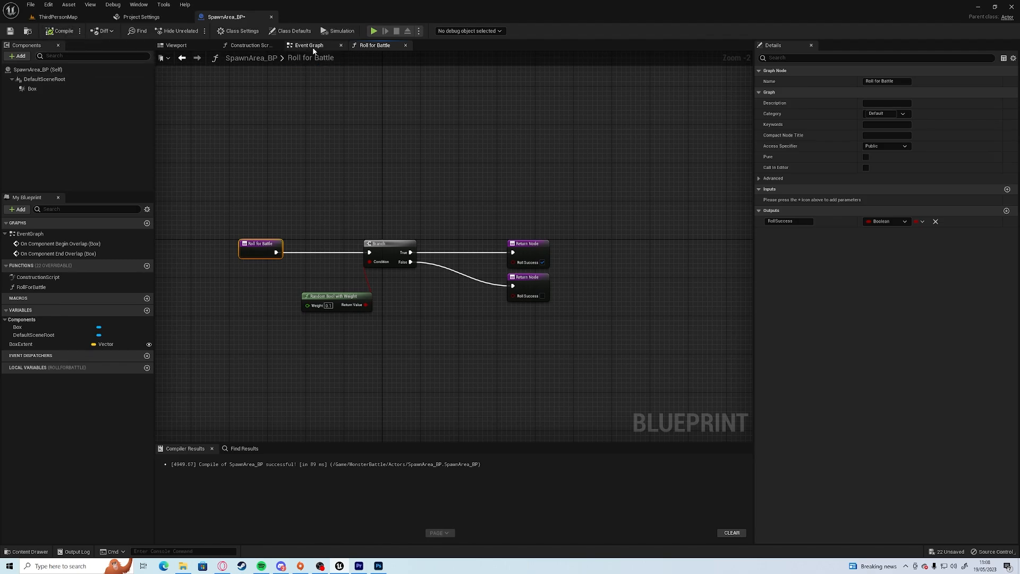
# Call Roll for Battle after Hello: print battle on success, delay 0.5 s and retry on failure.
pyautogui.click(309, 45)
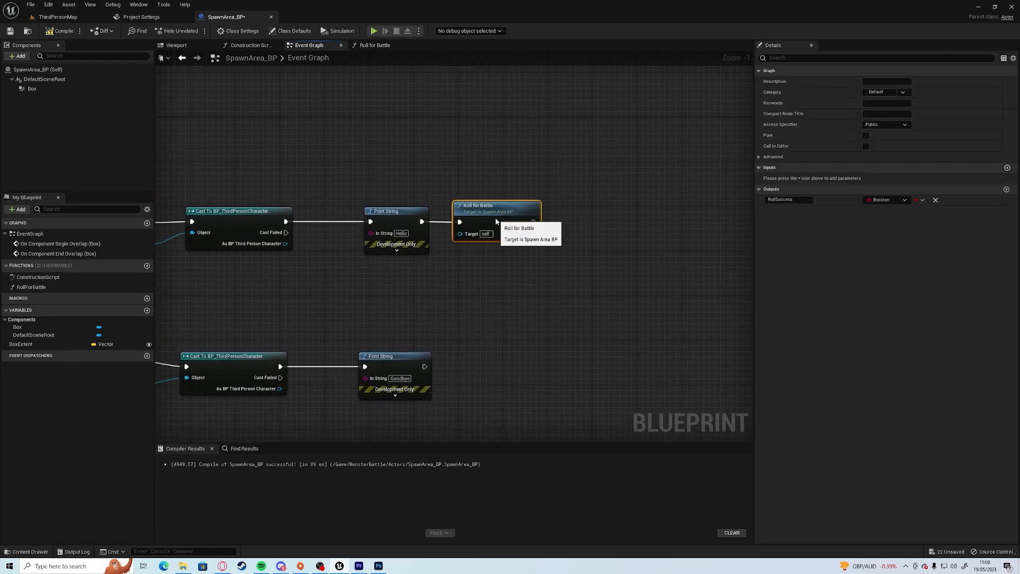
pyautogui.click(628, 224)
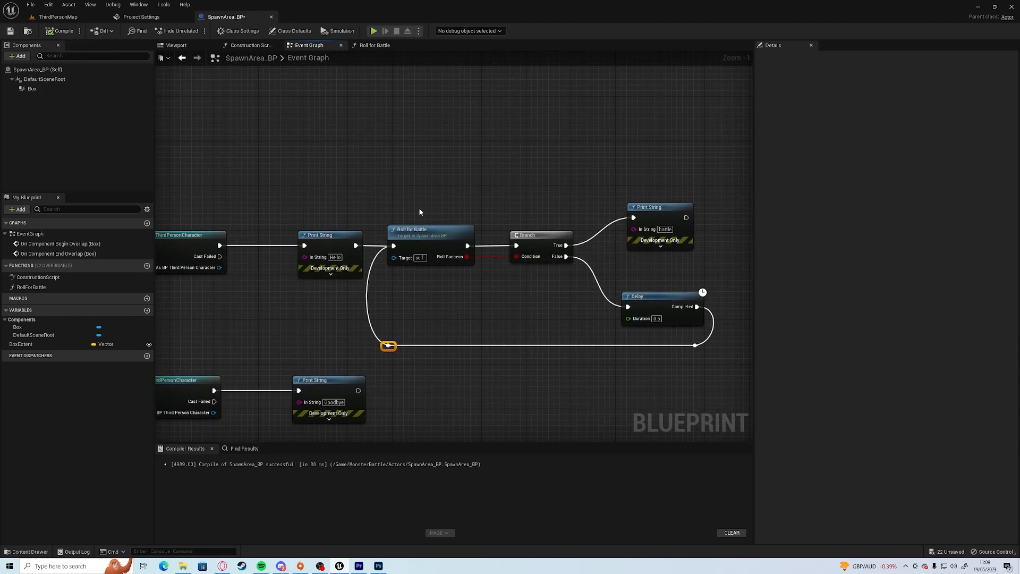
pyautogui.moveTo(436, 272)
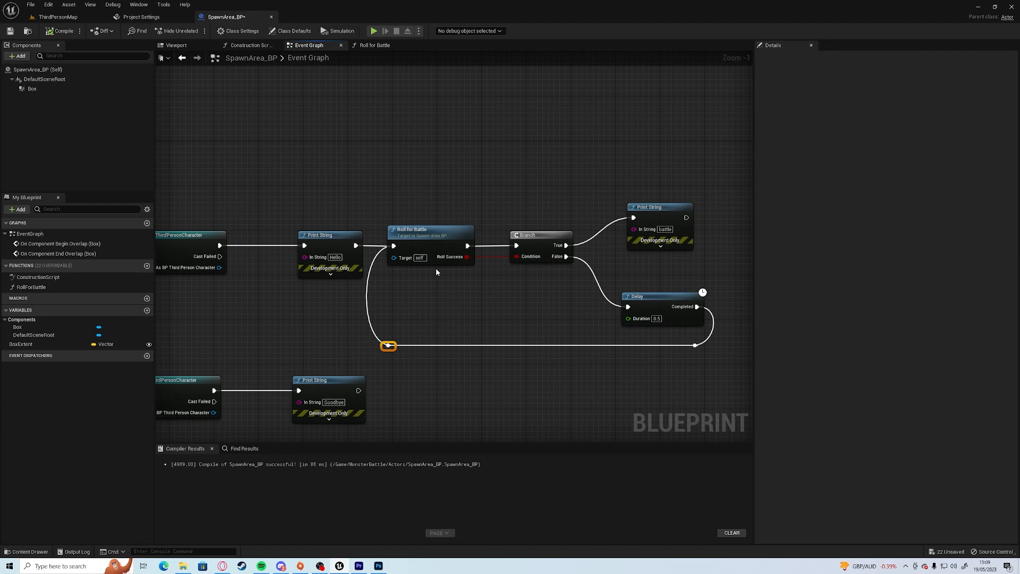
pyautogui.moveTo(358, 42)
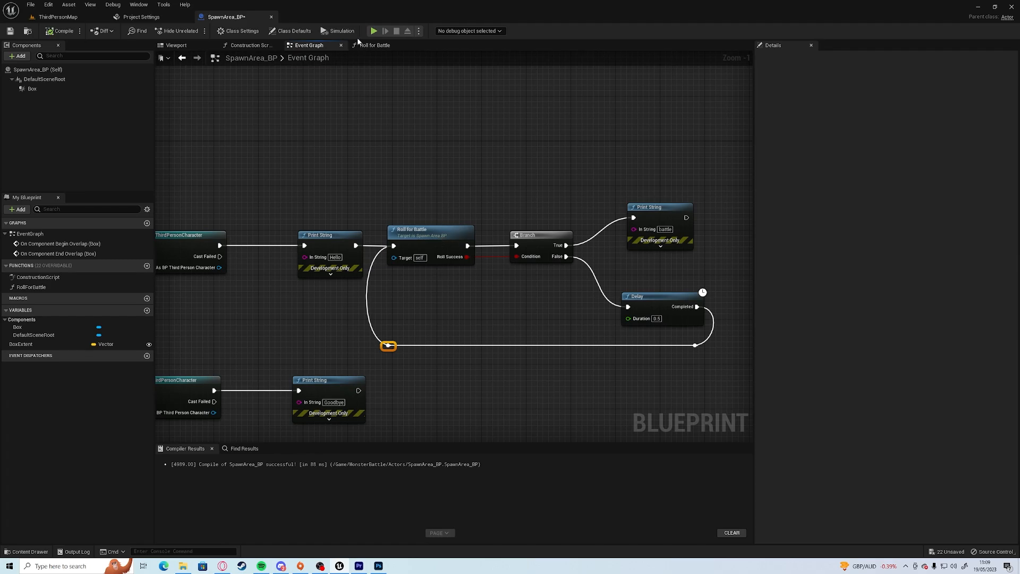
pyautogui.click(373, 30)
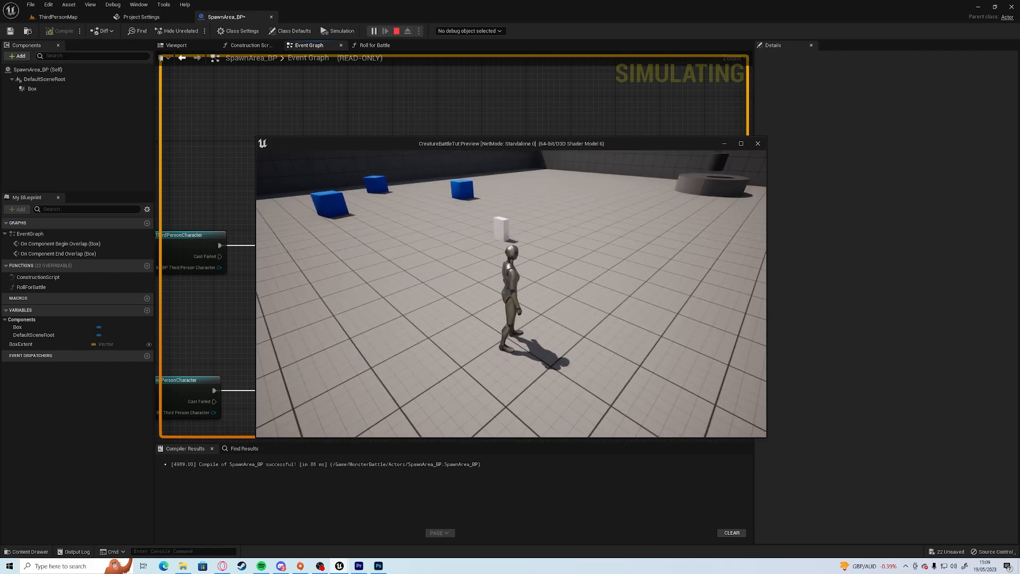
pyautogui.click(469, 30)
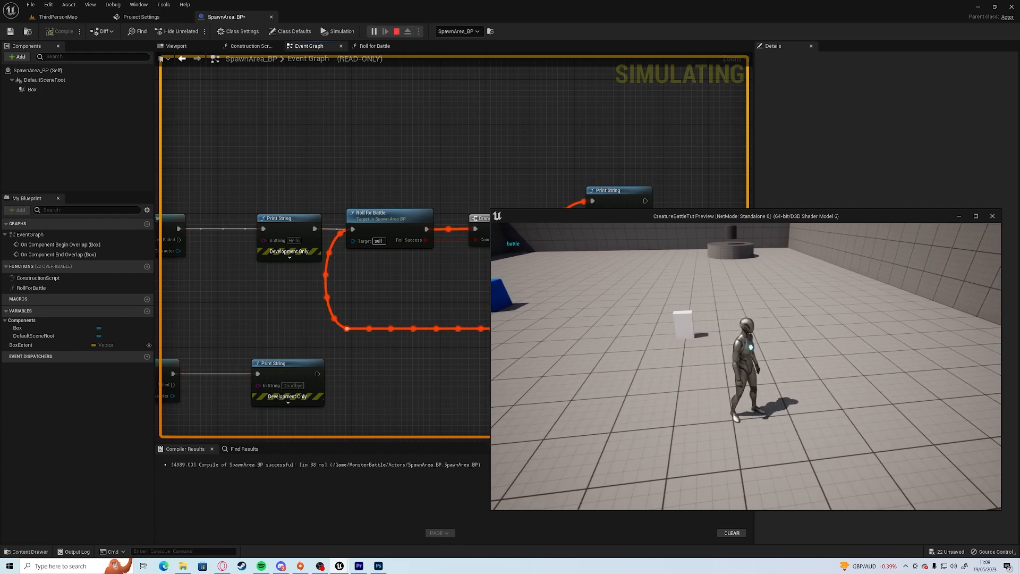
pyautogui.click(395, 31)
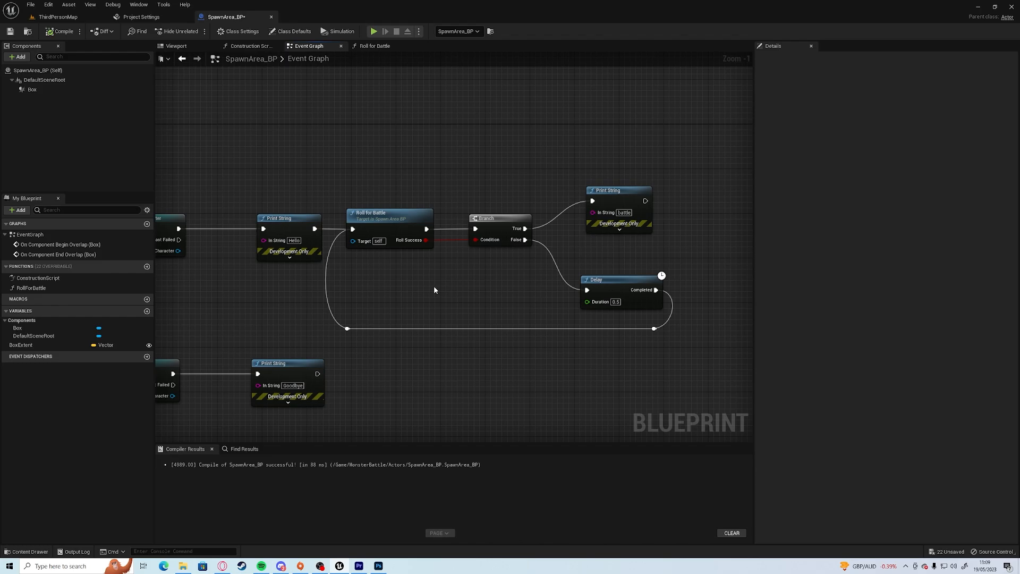
# Replace the RollForBattle function with a RollForBattle custom event in the Event Graph.
pyautogui.scroll(-3)
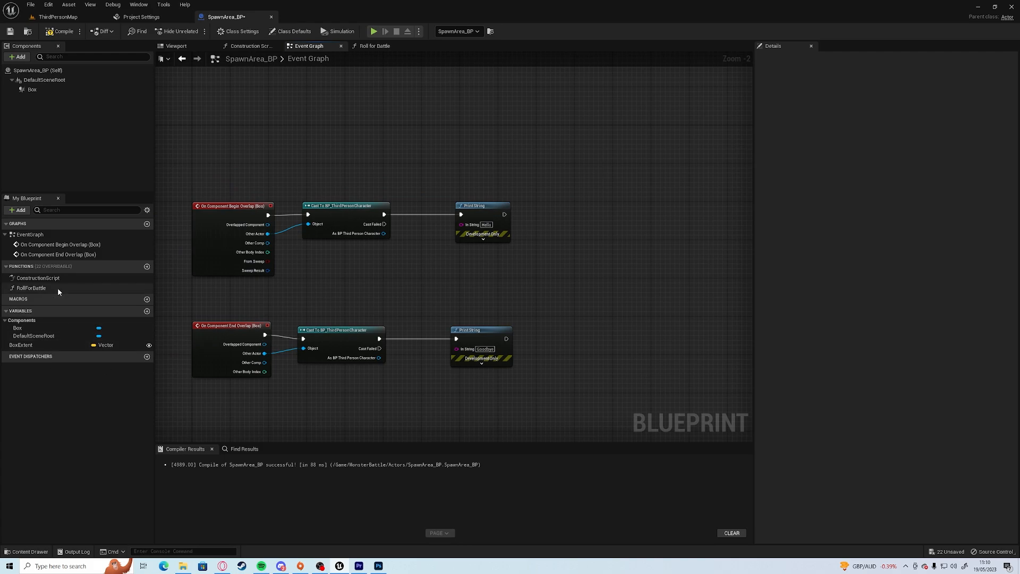
pyautogui.click(388, 46)
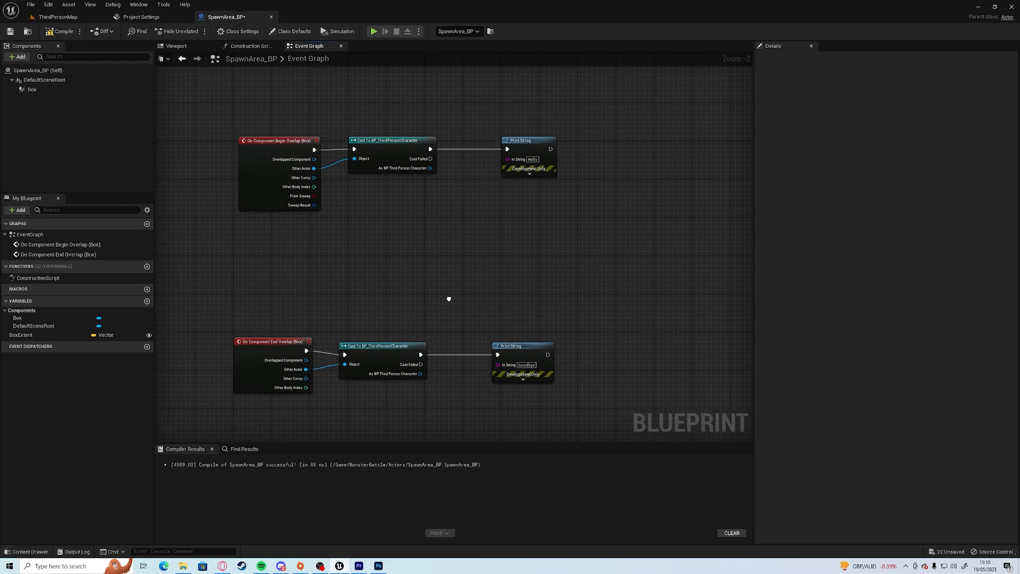
pyautogui.rightClick(448, 298)
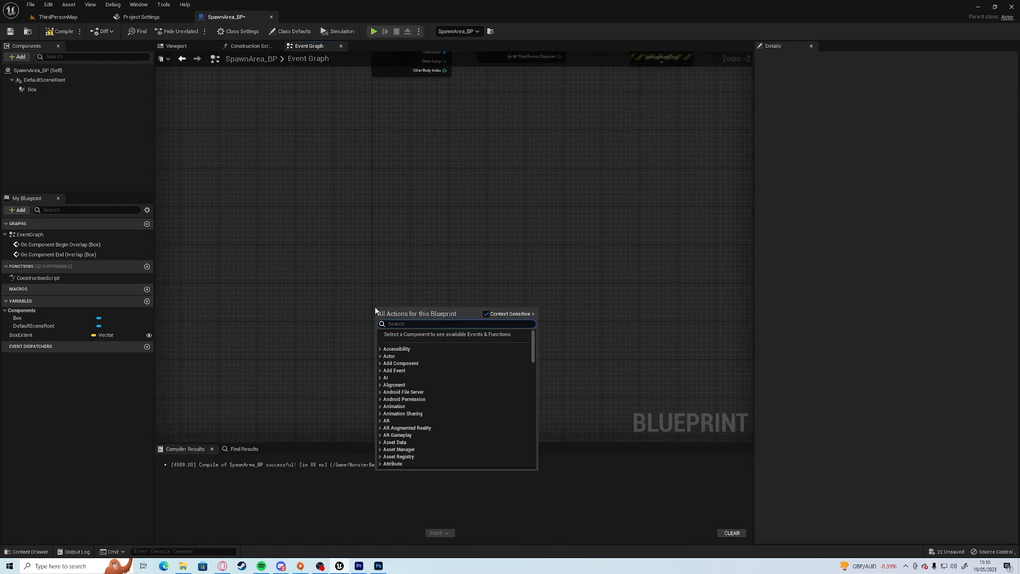
pyautogui.click(393, 370)
pyautogui.write('RollForBattle')
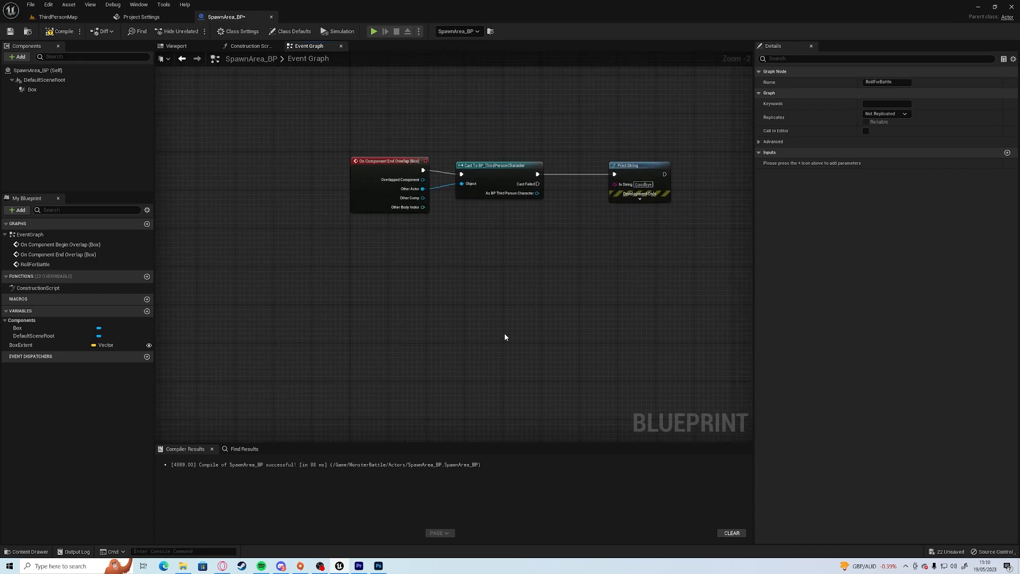
pyautogui.doubleClick(36, 265)
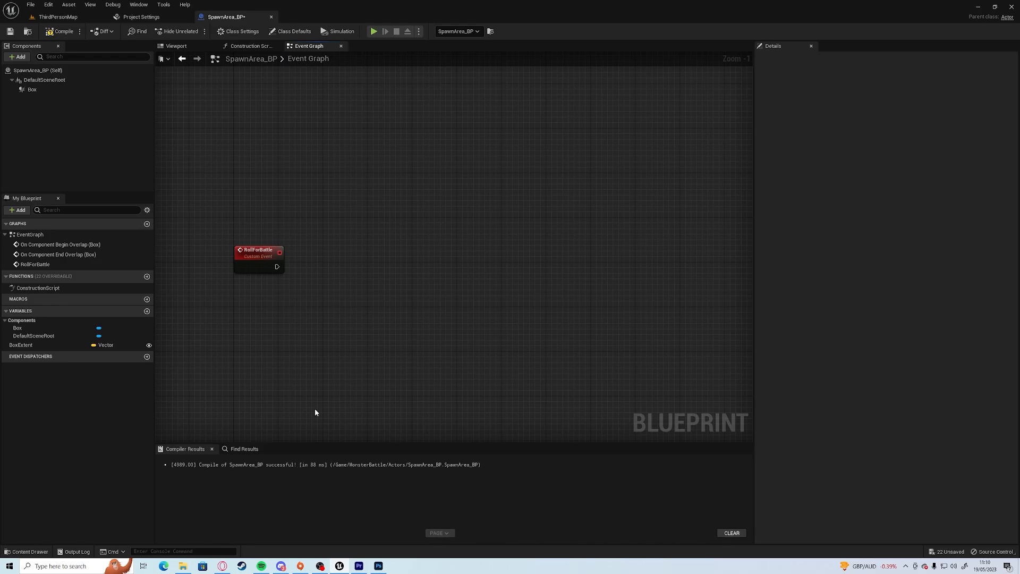
pyautogui.moveTo(275, 333)
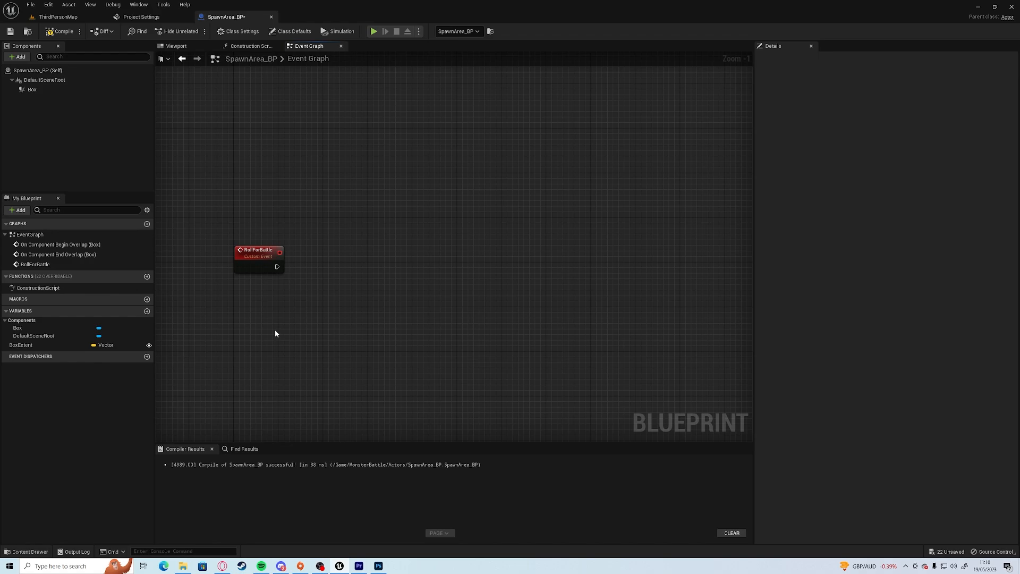
# Add instance-editable float ChanceForBattle and integer TimesFailed variables.
pyautogui.click(146, 310)
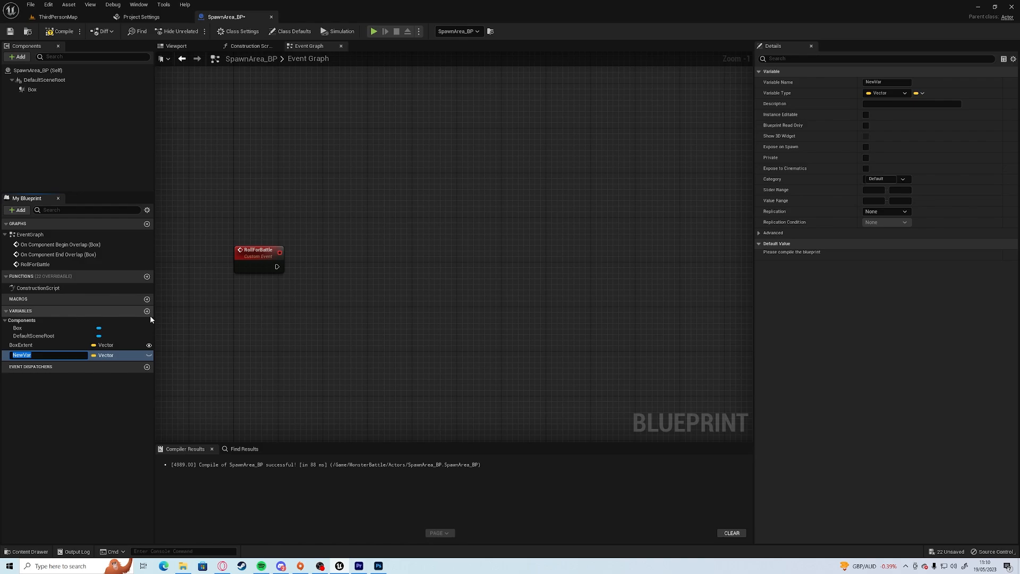
pyautogui.write('ChanceForBattle')
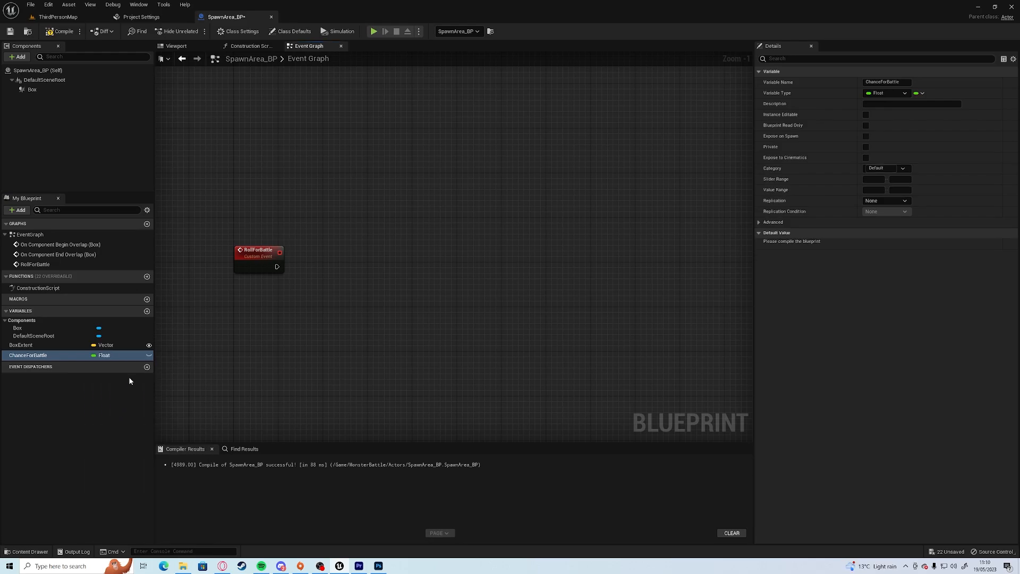
pyautogui.click(865, 114)
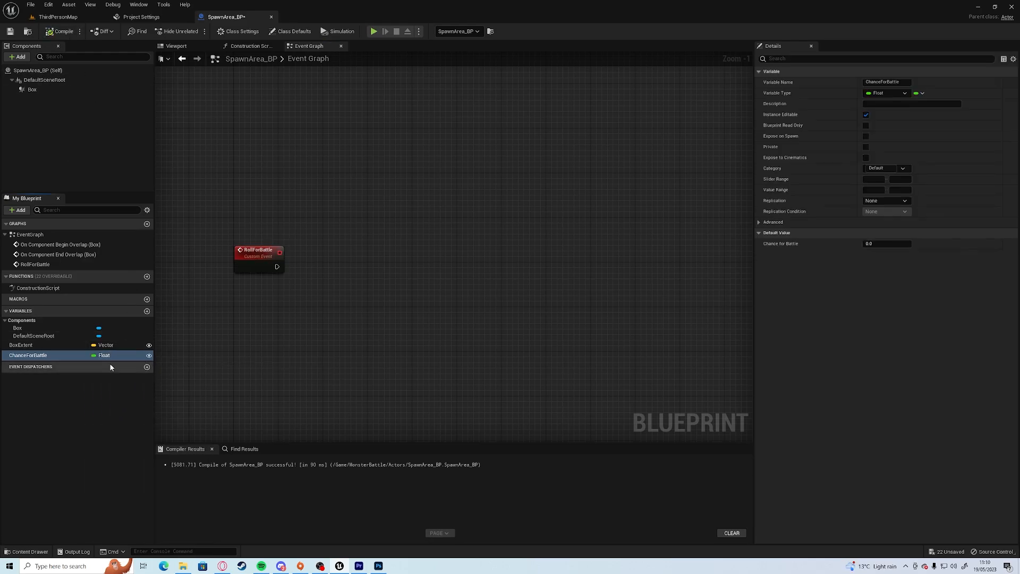
pyautogui.click(147, 310)
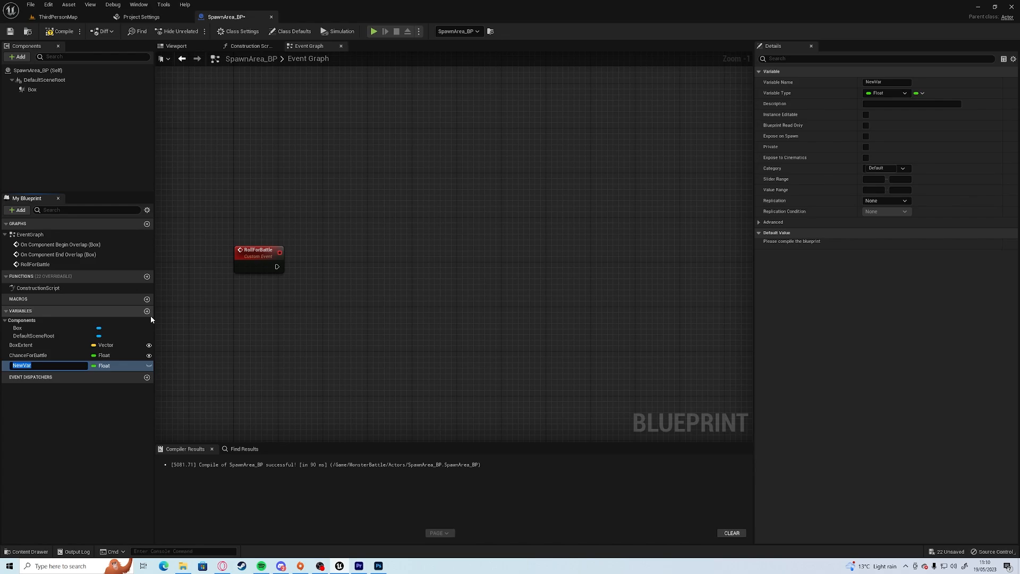
pyautogui.write('TimesFailed')
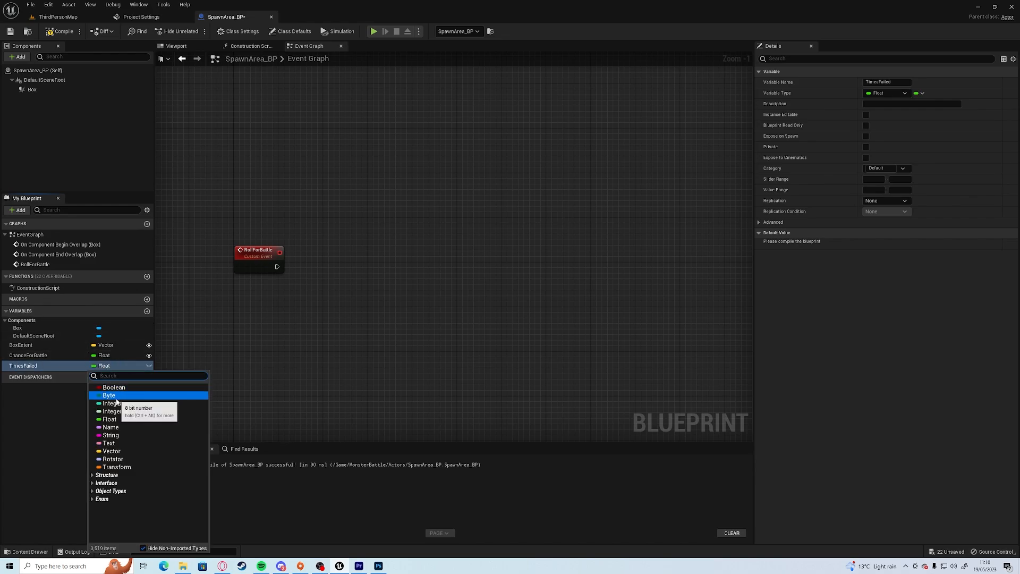
pyautogui.click(111, 410)
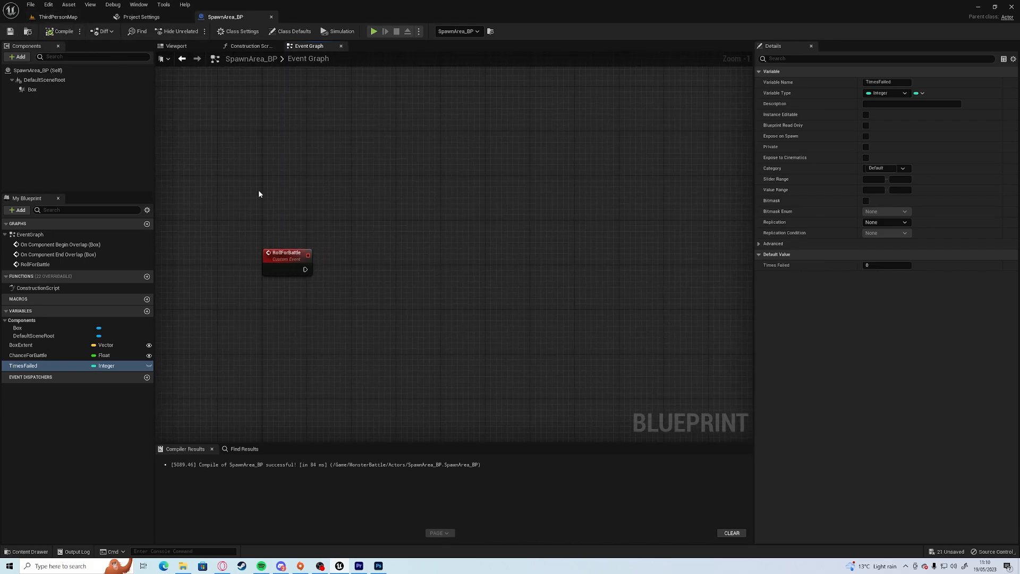
pyautogui.moveTo(292, 306)
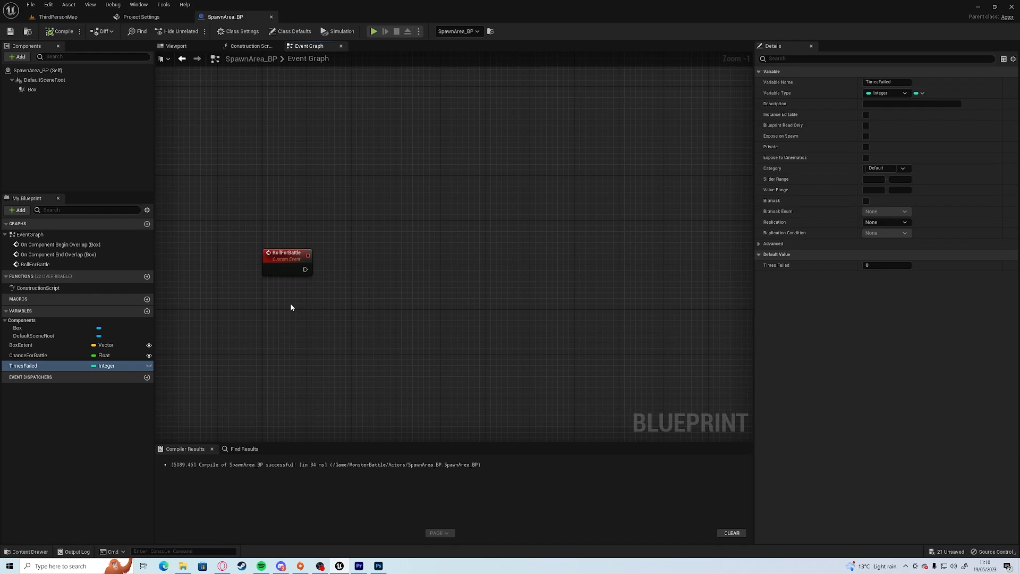
pyautogui.moveTo(321, 305)
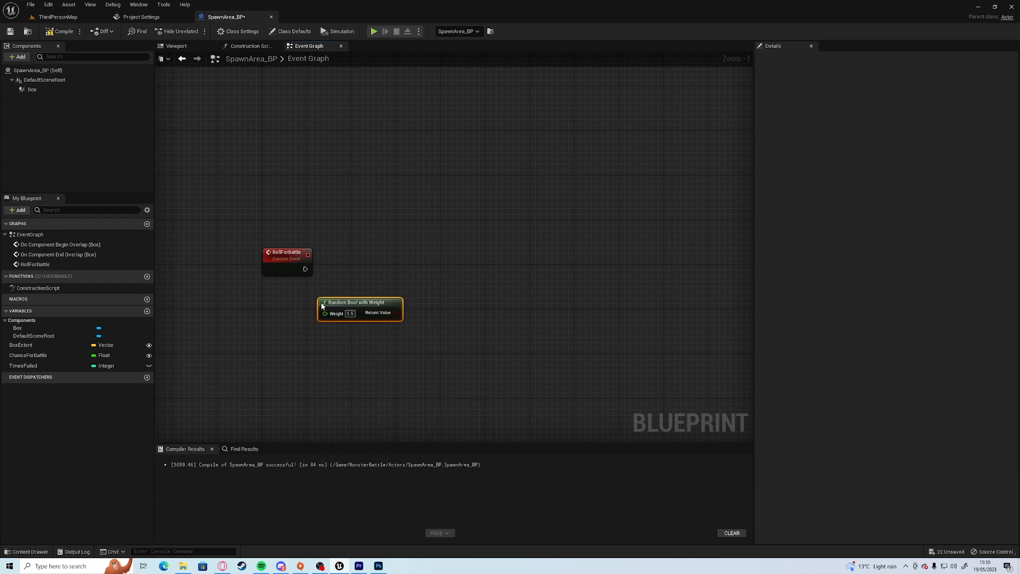
# Feed a ChanceForBattle getter into Random Bool with Weight driving a Branch.
pyautogui.click(27, 355)
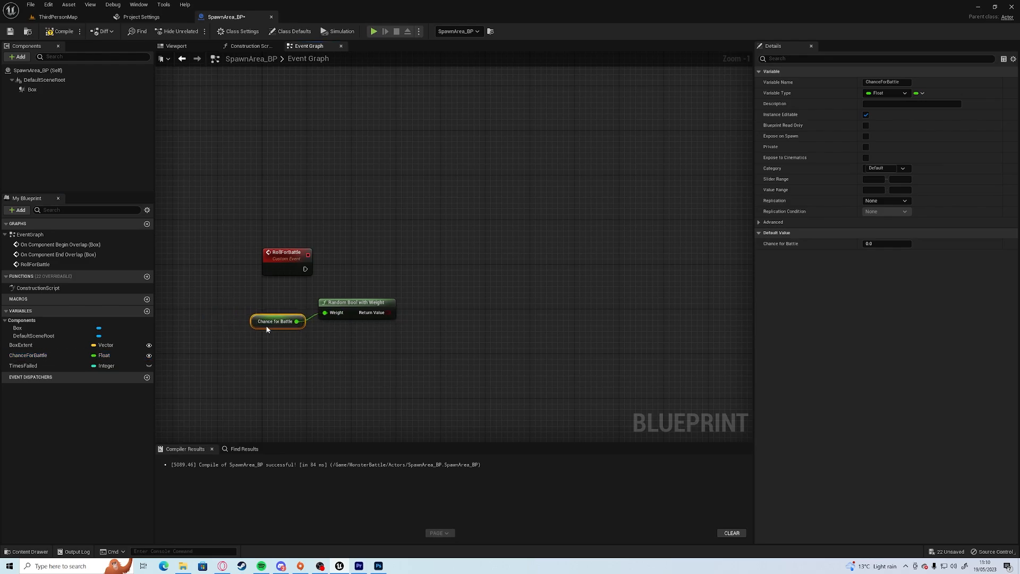
pyautogui.click(885, 243)
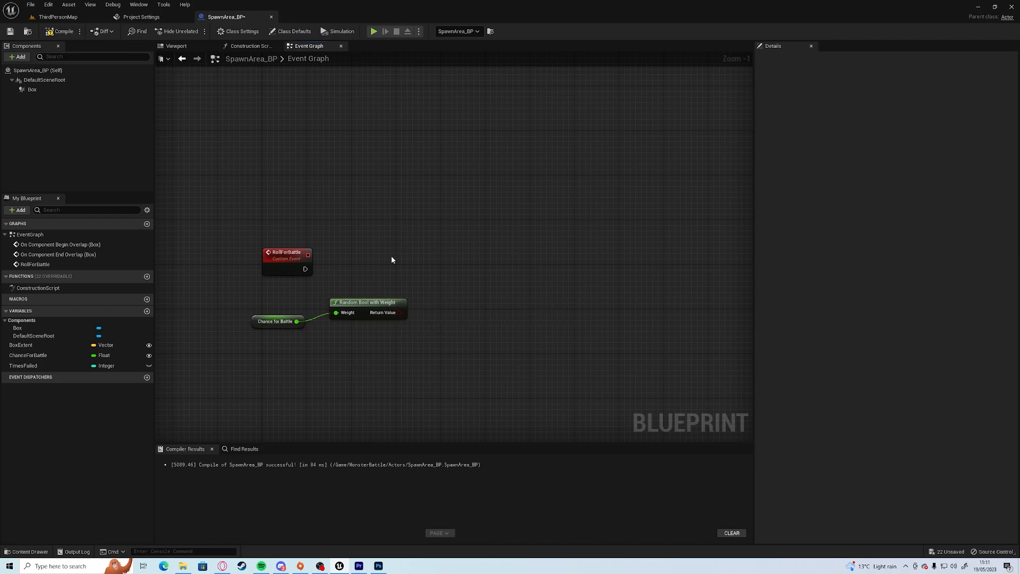
pyautogui.click(286, 258)
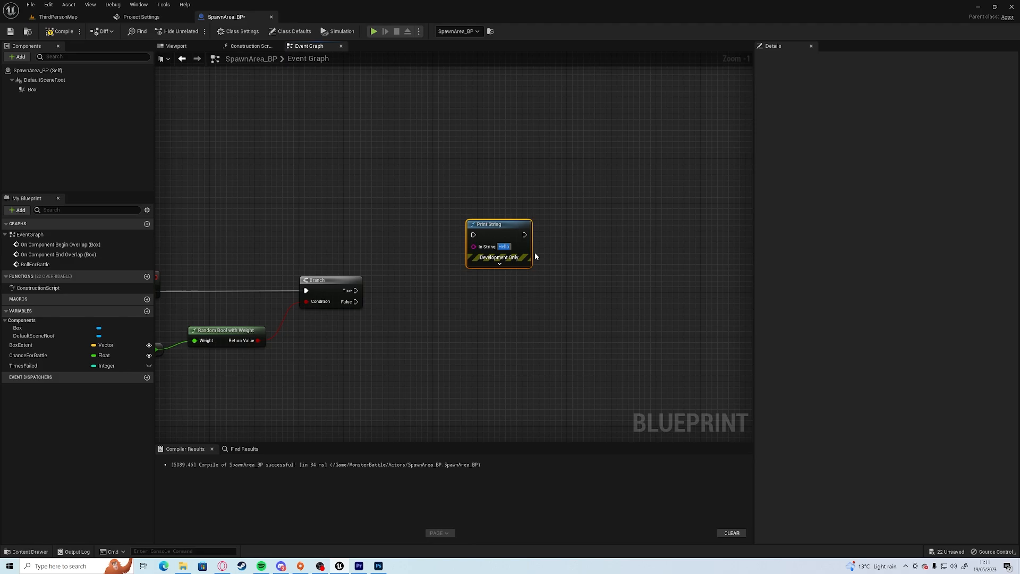
# On True, Print String 'Battle' and reset TimesFailed to 0.
pyautogui.write('Battle')
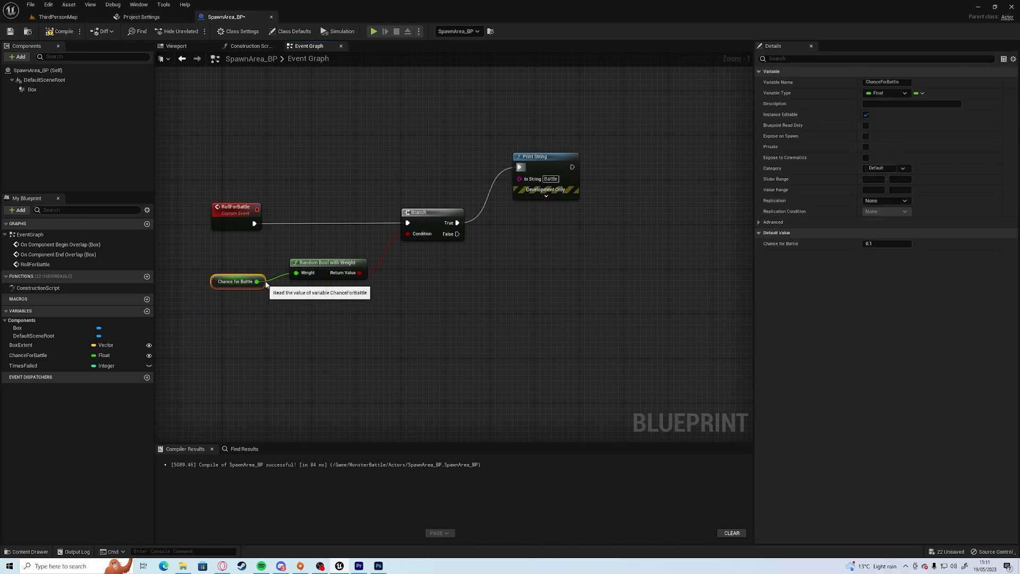
pyautogui.click(472, 249)
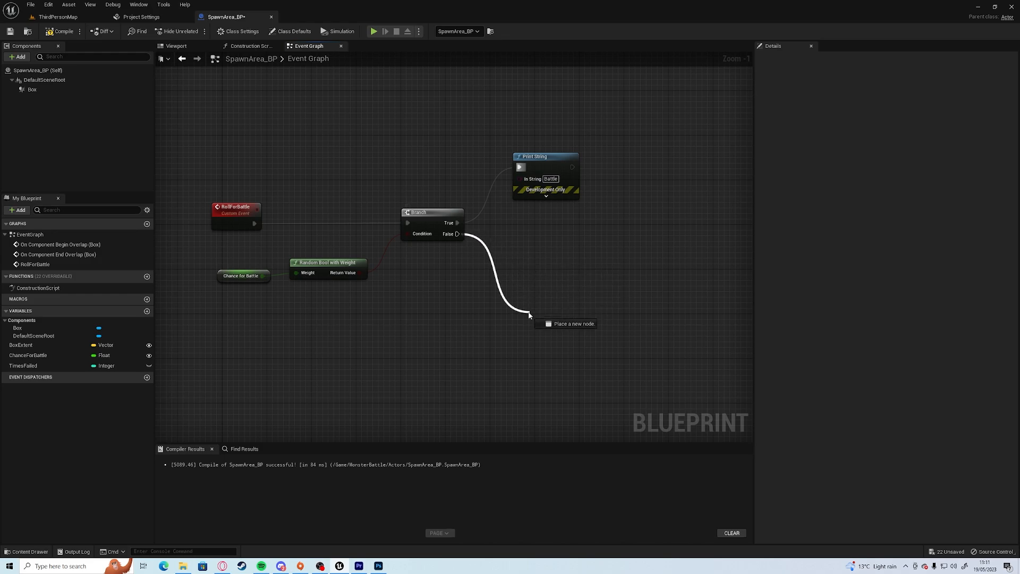
# On False, increment TimesFailed when no battle triggers.
pyautogui.click(179, 275)
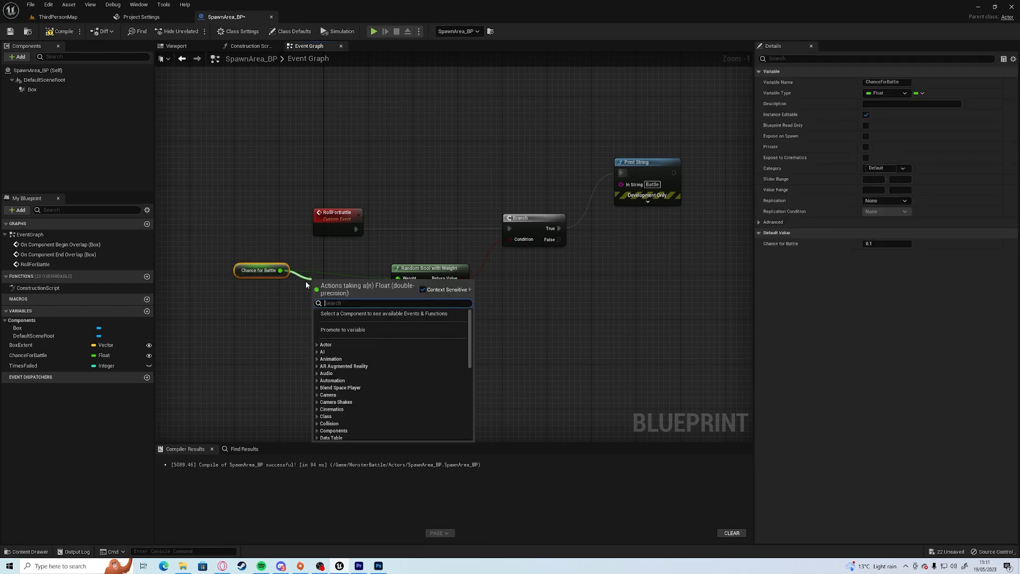
pyautogui.write('*')
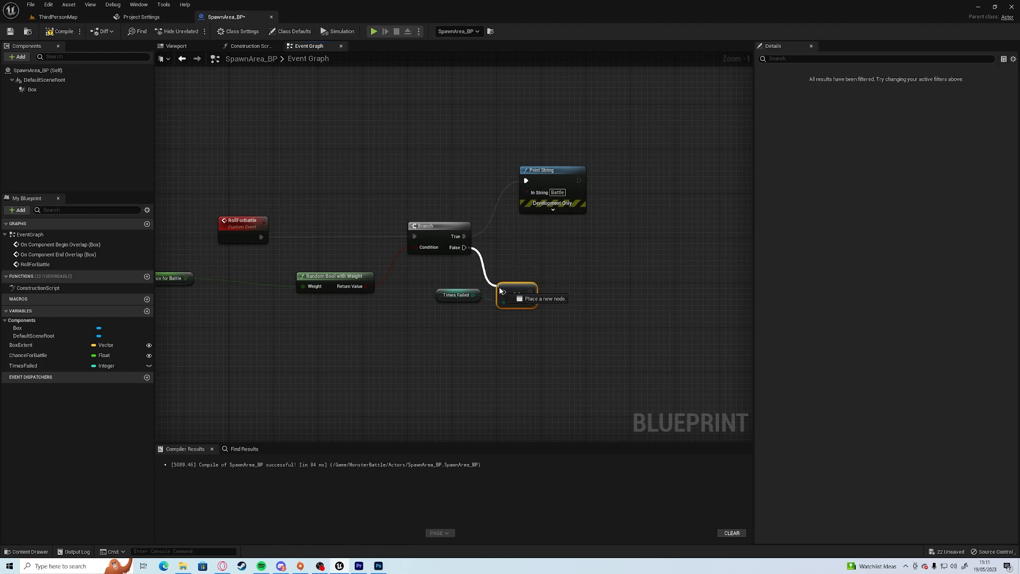
pyautogui.click(516, 293)
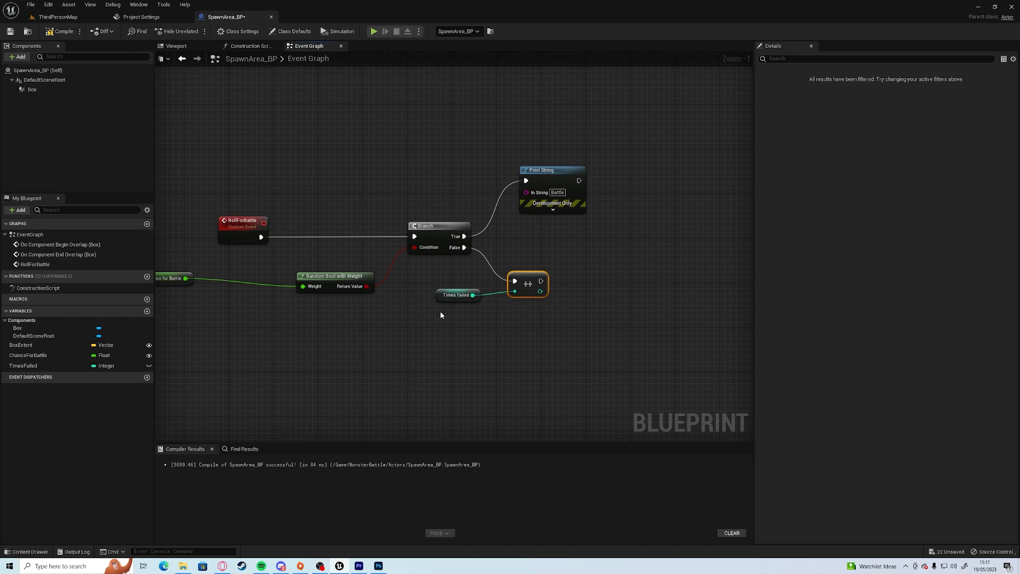
pyautogui.moveTo(426, 293)
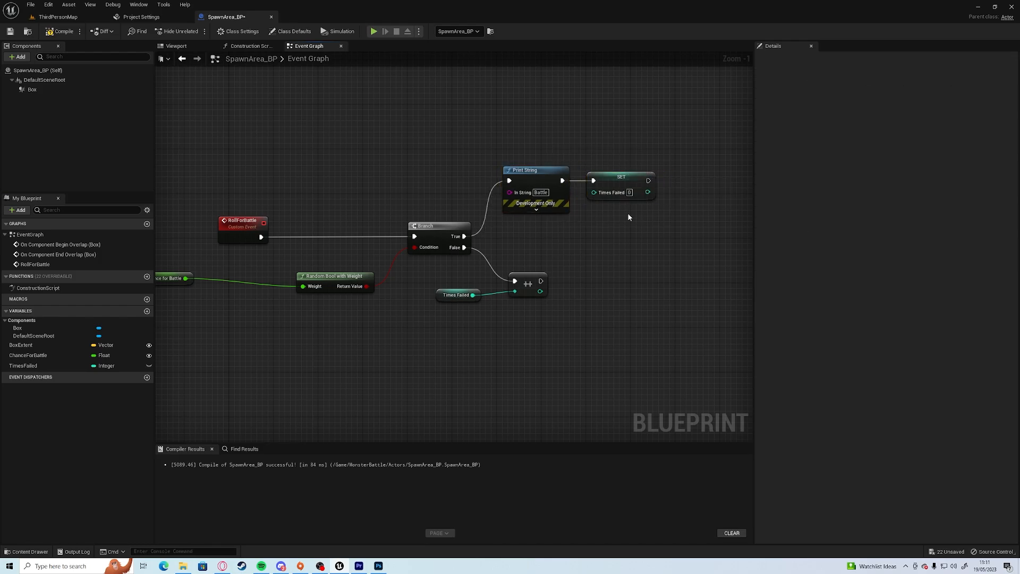
pyautogui.moveTo(561, 235)
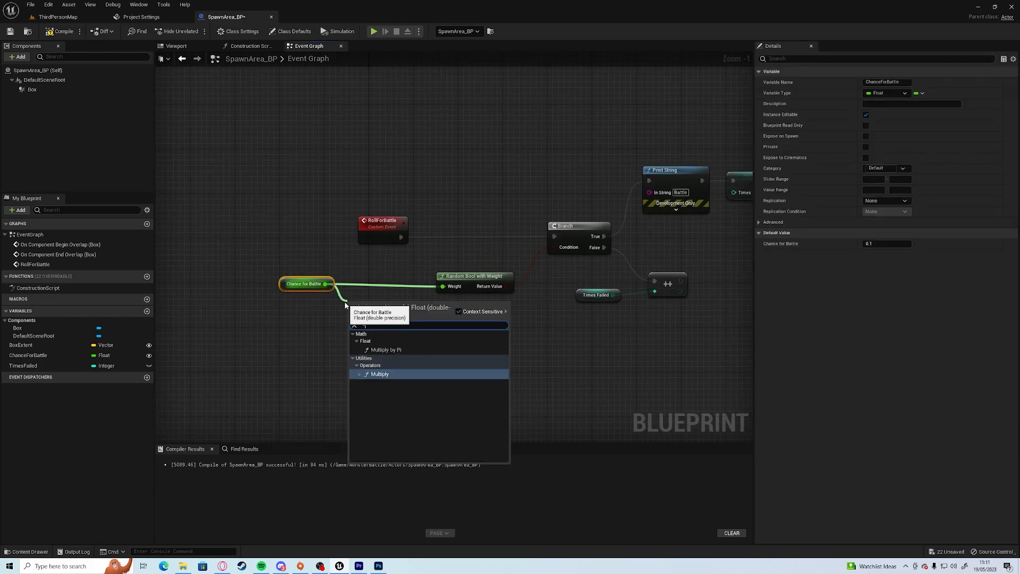
# Add TimesFailed times a multiplier onto ChanceForBattle, and store the begin-overlap timer in RollHandle.
pyautogui.click(379, 373)
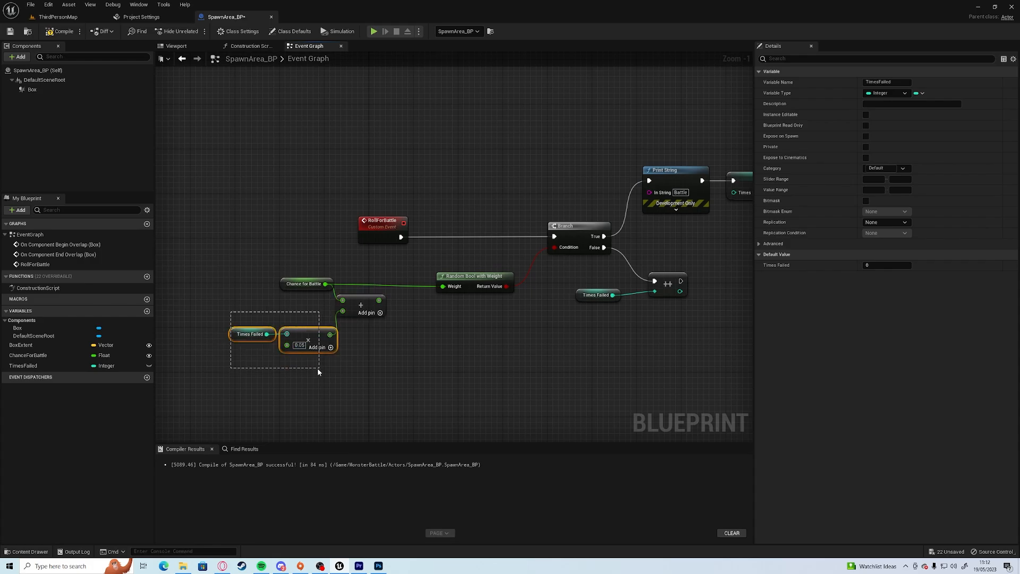
pyautogui.click(276, 309)
pyautogui.write('RollHandle')
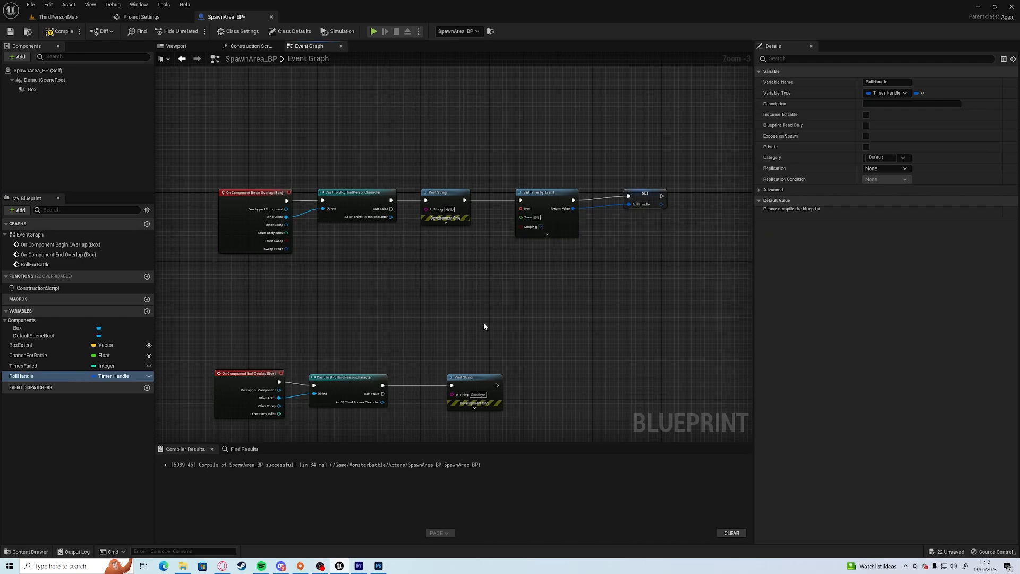
# After SET Times Failed, clear and invalidate the RollHandle timer on the True branch.
pyautogui.scroll(-3)
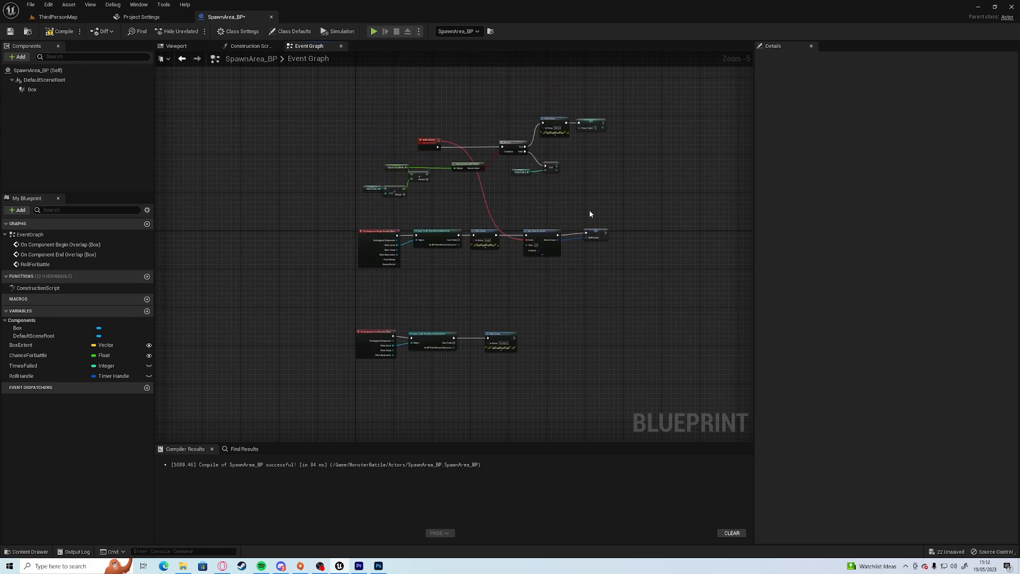
pyautogui.click(63, 31)
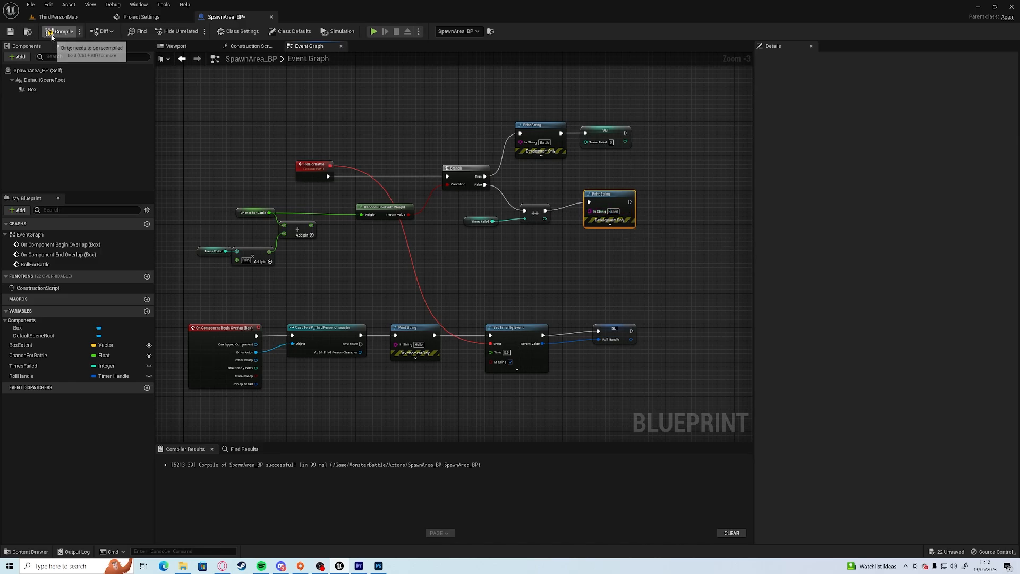
pyautogui.moveTo(374, 31)
pyautogui.write('cle')
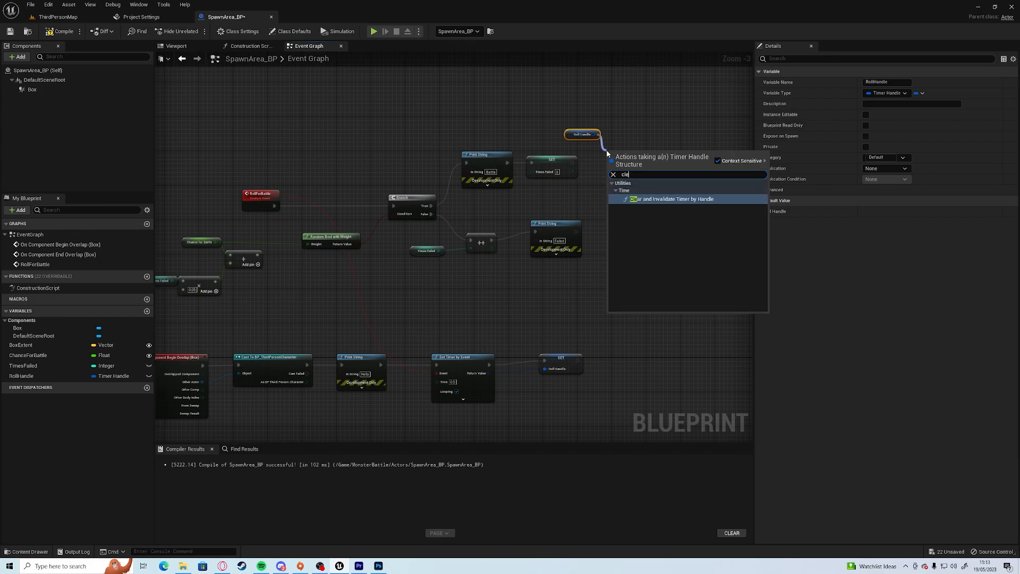
pyautogui.click(666, 199)
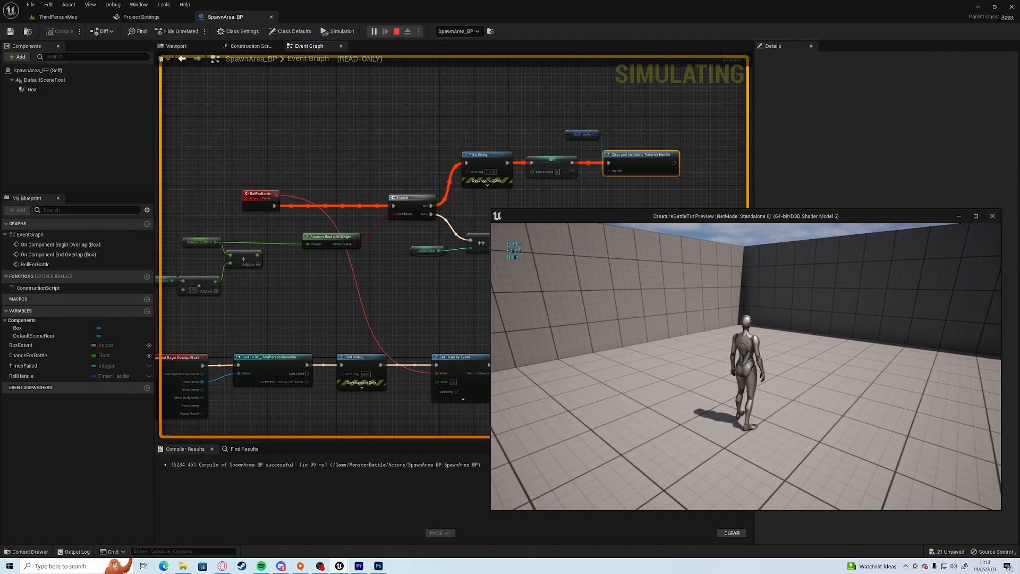
# Print the computed battle chance on success, play-test the roll, then return to ThirdPersonMap.
pyautogui.click(396, 30)
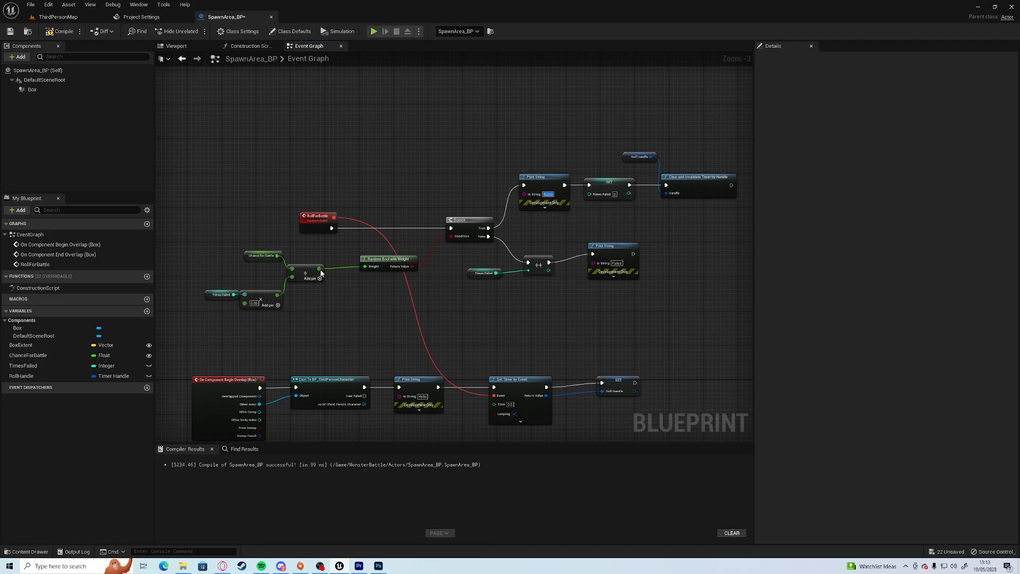
pyautogui.moveTo(419, 221)
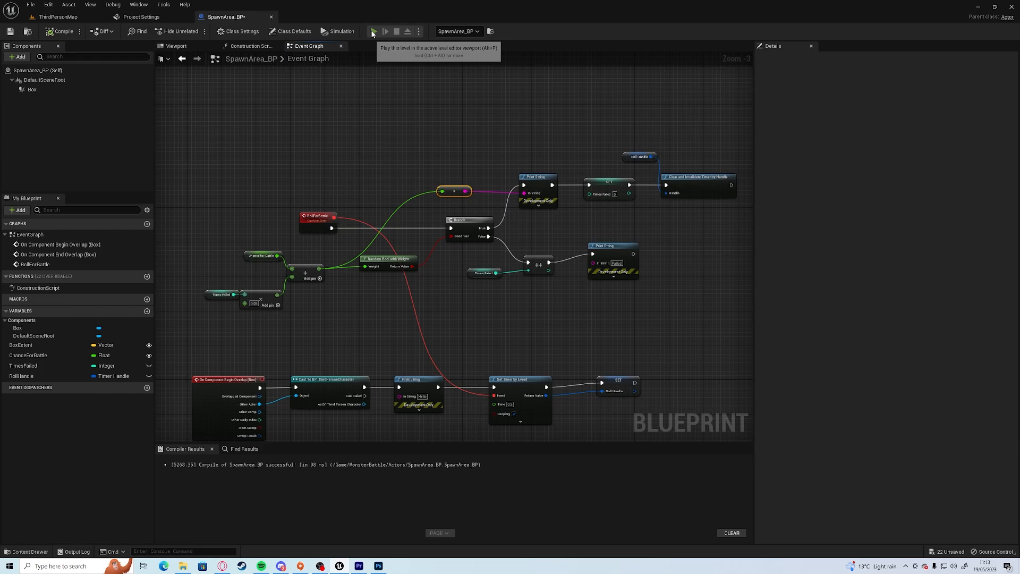
pyautogui.click(372, 31)
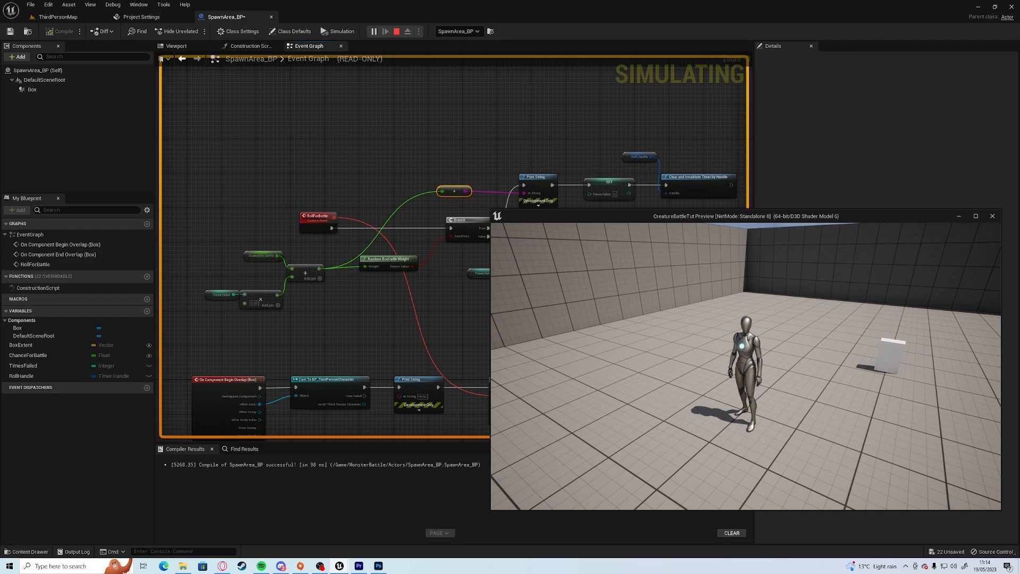
pyautogui.click(396, 31)
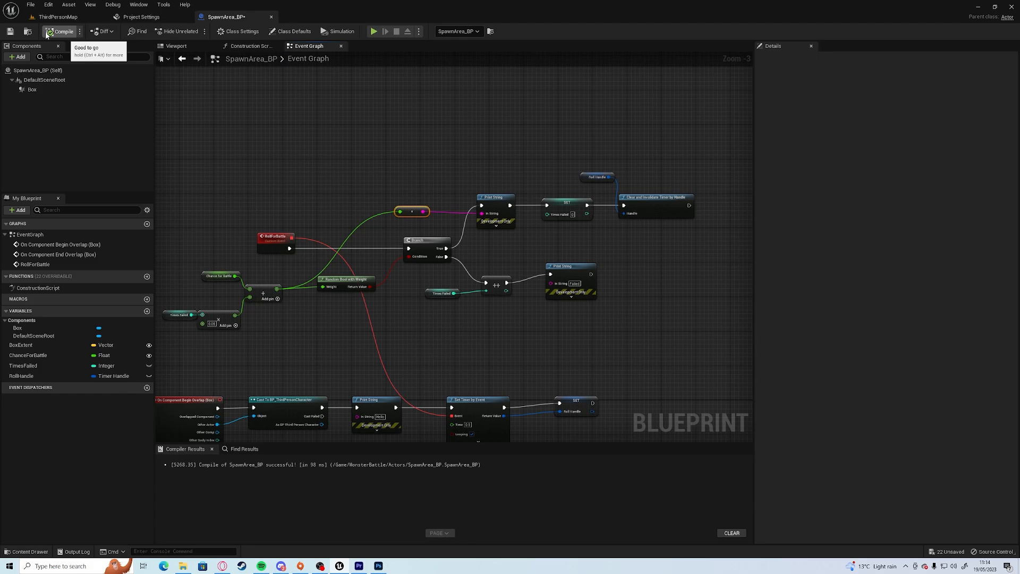
pyautogui.click(57, 16)
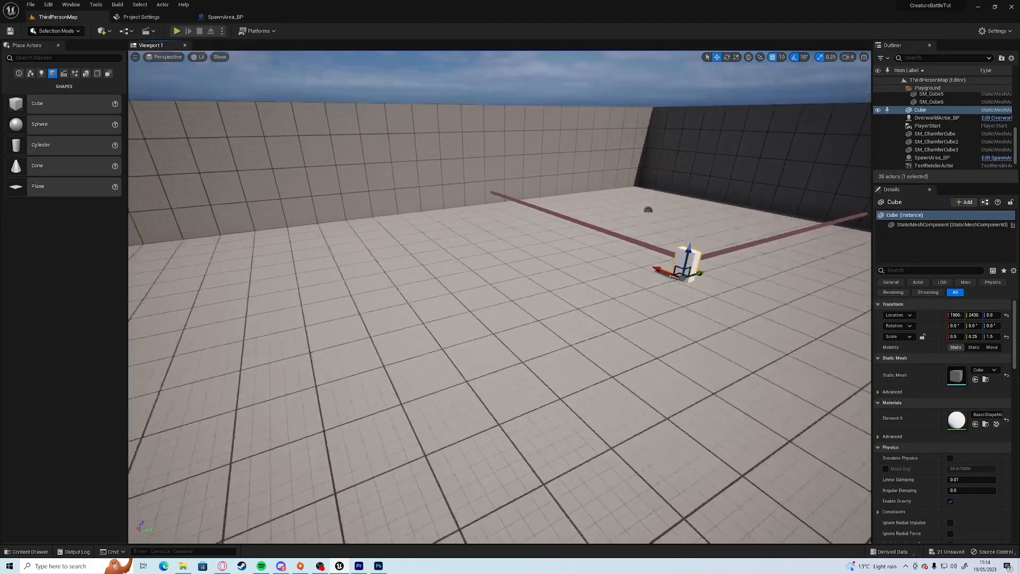
# Create a new level from the Basic template via the Content Drawer.
pyautogui.click(28, 552)
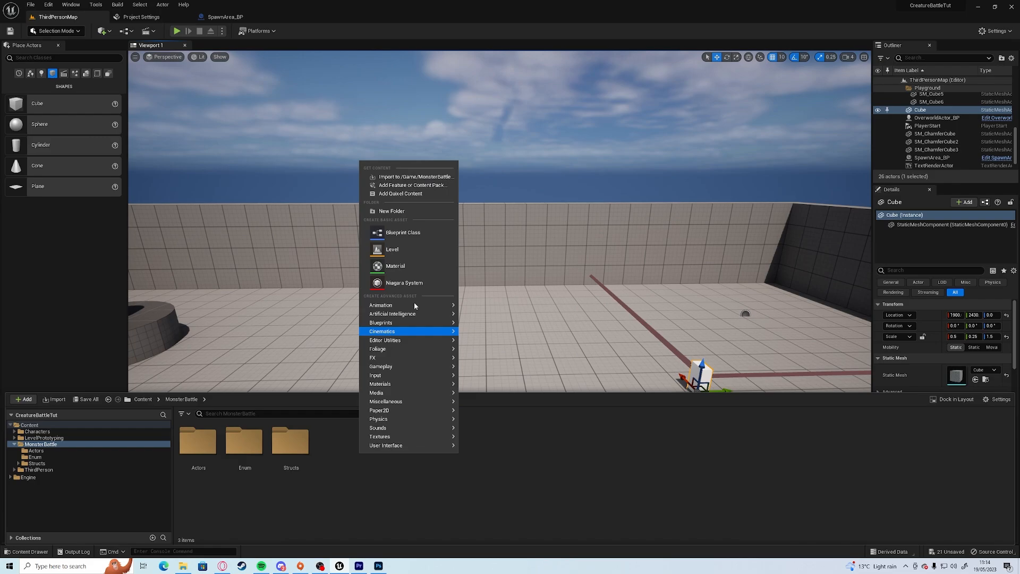
pyautogui.click(393, 211)
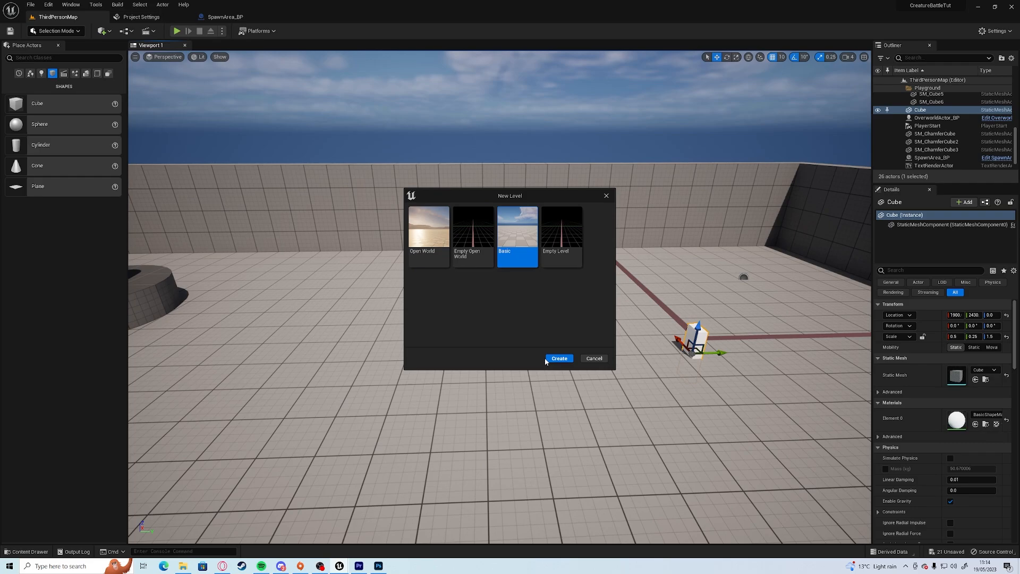
pyautogui.click(558, 358)
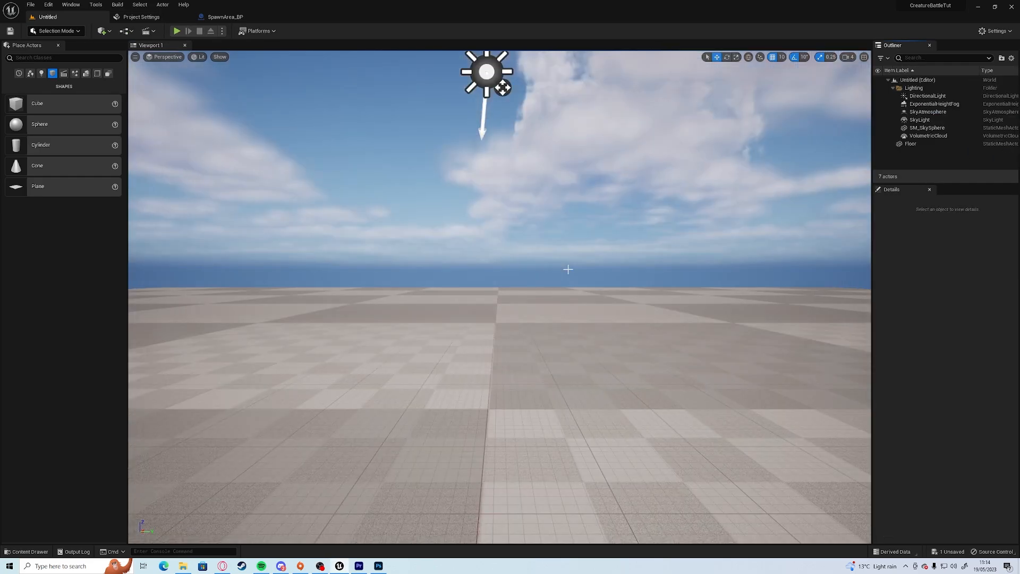
# Save the level as BattleMap in the MonsterBattle Maps folder.
pyautogui.click(911, 144)
pyautogui.write('BattleMap')
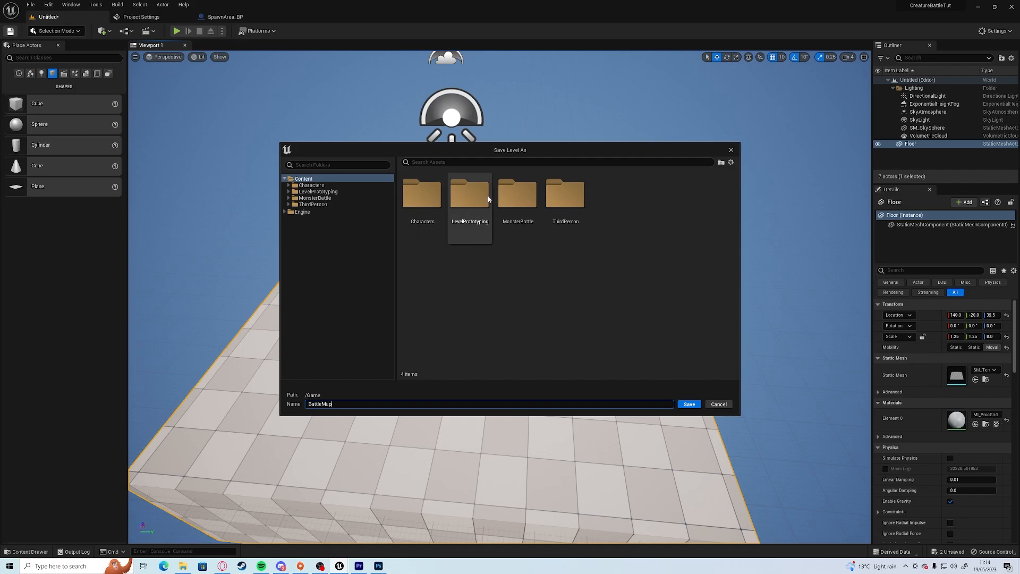
pyautogui.click(308, 217)
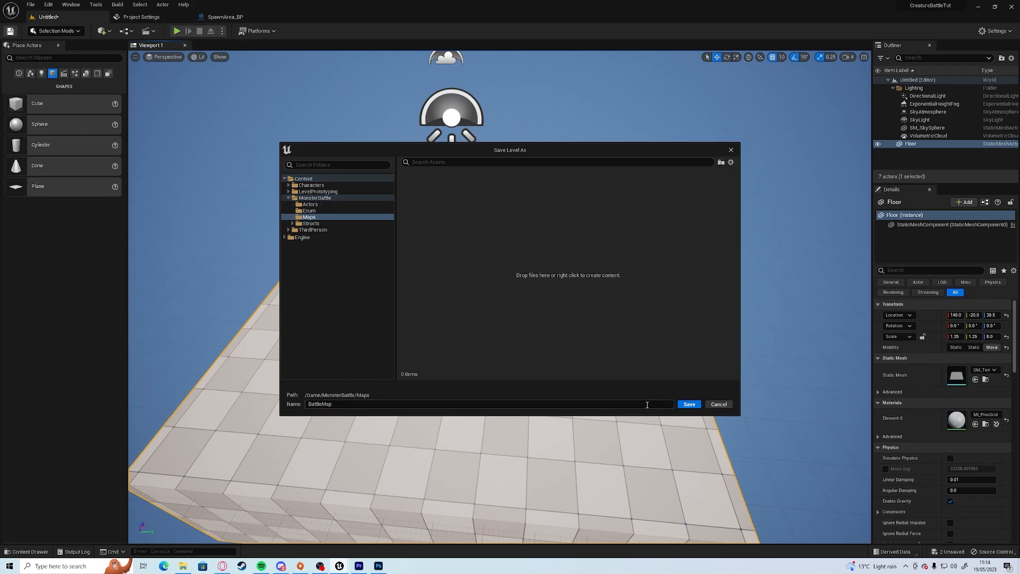
pyautogui.click(688, 404)
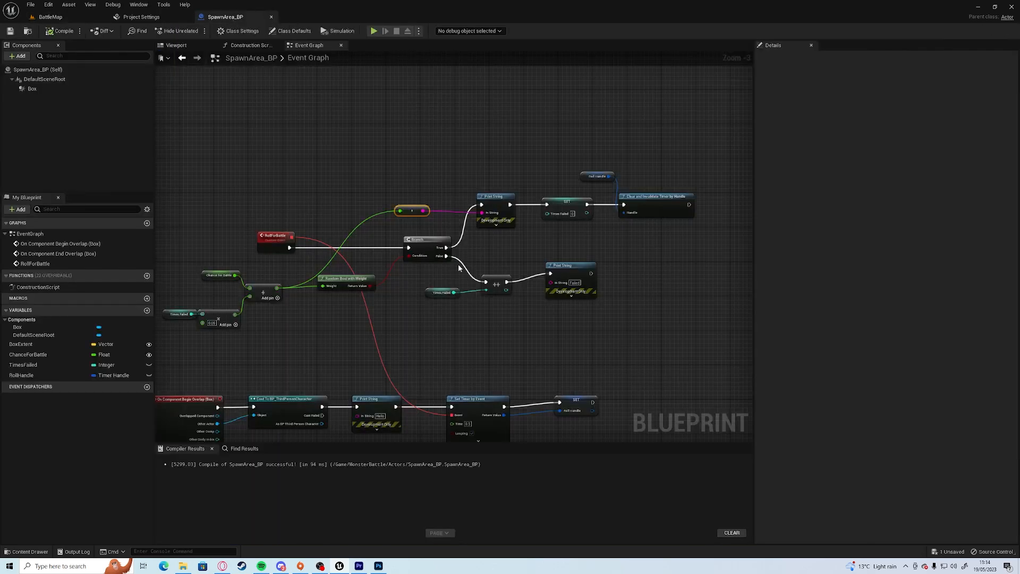
# End the True branch with Open Level by Name set to BattleMap, then view the BattleMap level.
pyautogui.scroll(3)
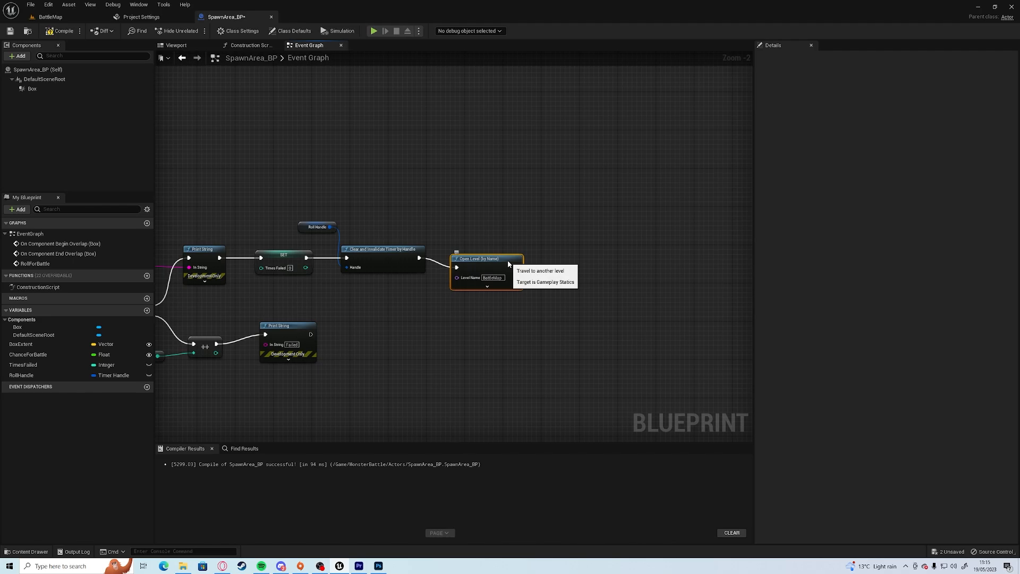
pyautogui.click(50, 16)
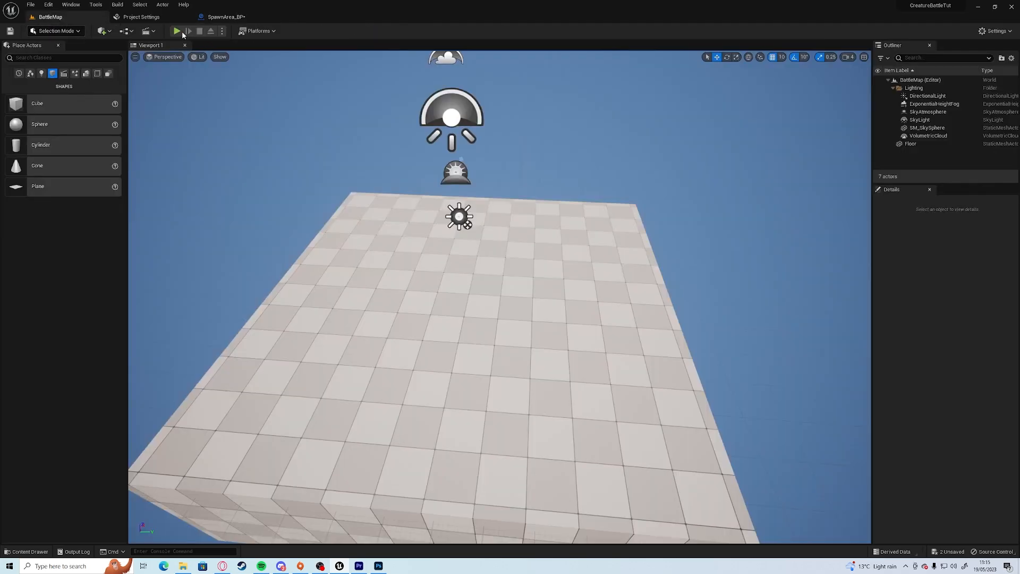
# Place a Player Start from Place Actors > Basic onto the BattleMap floor.
pyautogui.click(224, 16)
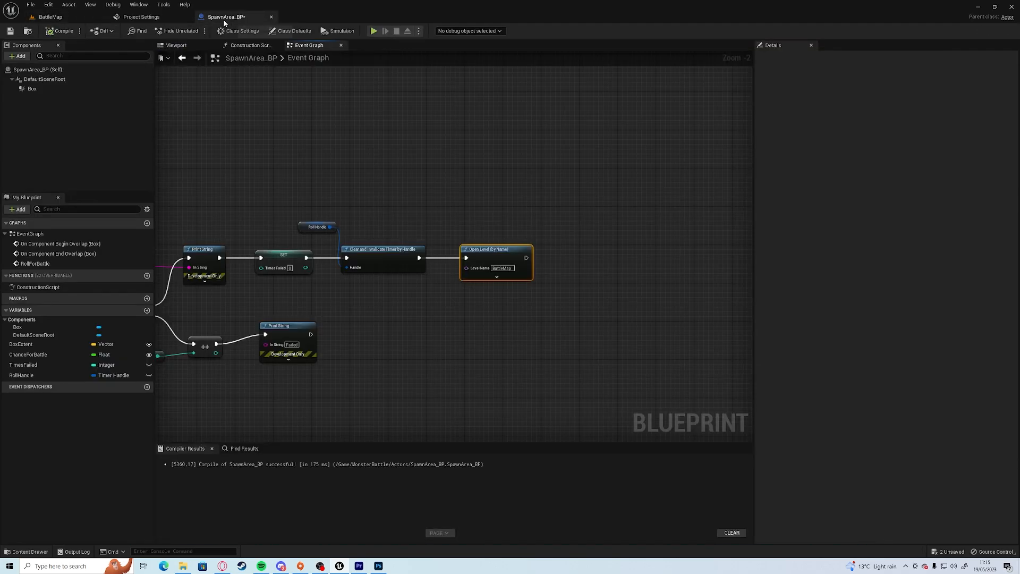
pyautogui.click(50, 16)
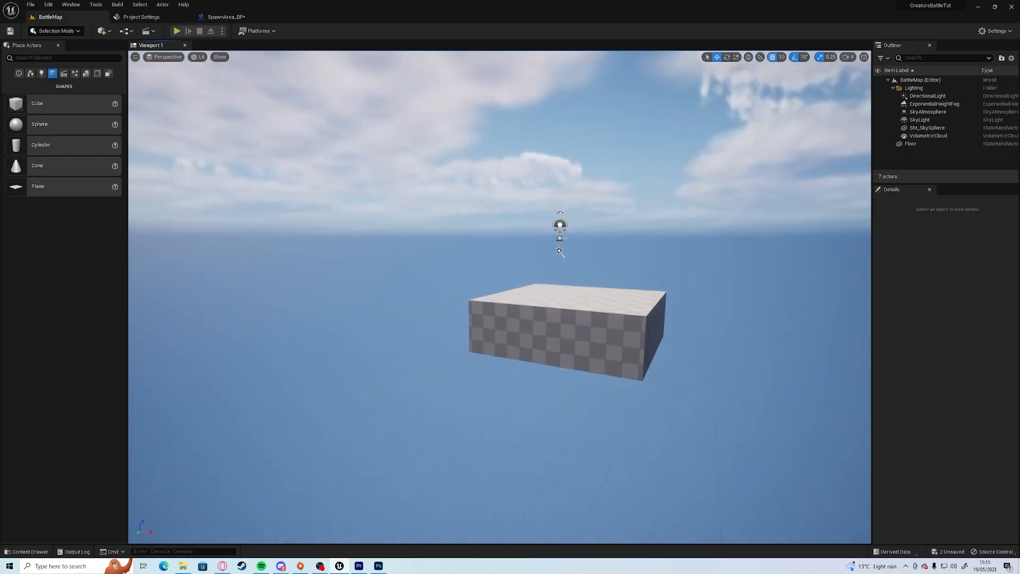
pyautogui.click(26, 551)
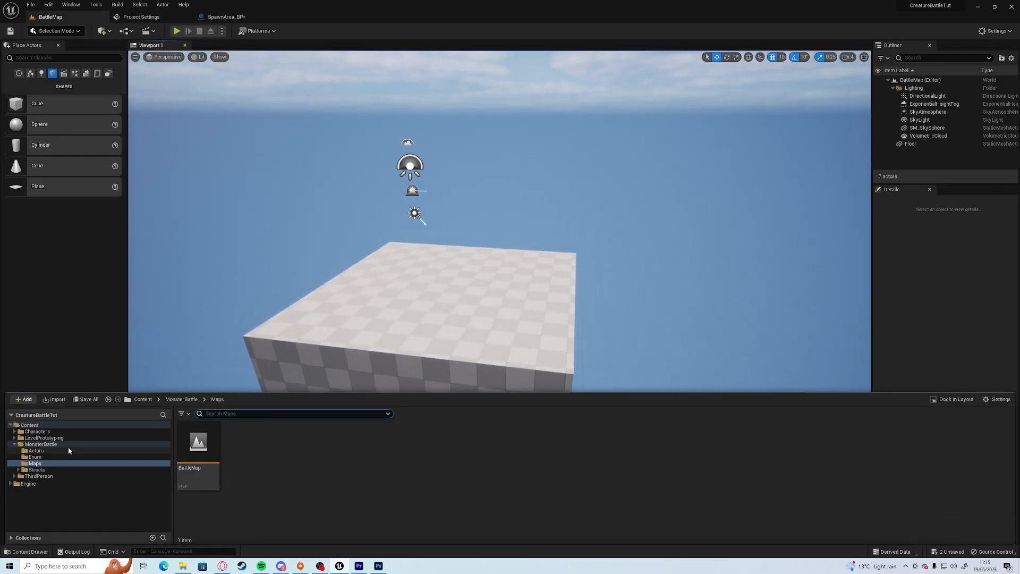
pyautogui.click(42, 73)
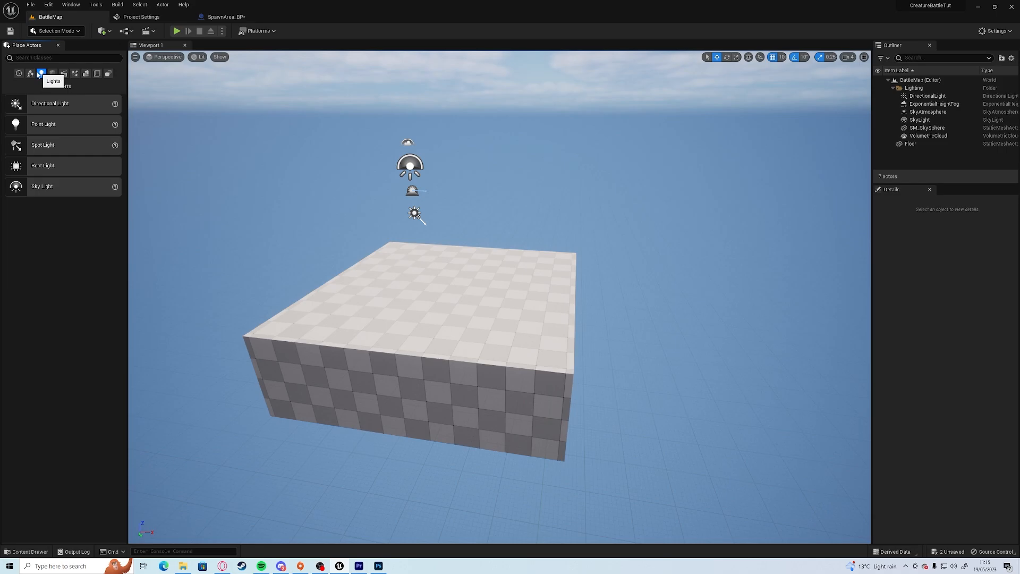
pyautogui.click(30, 73)
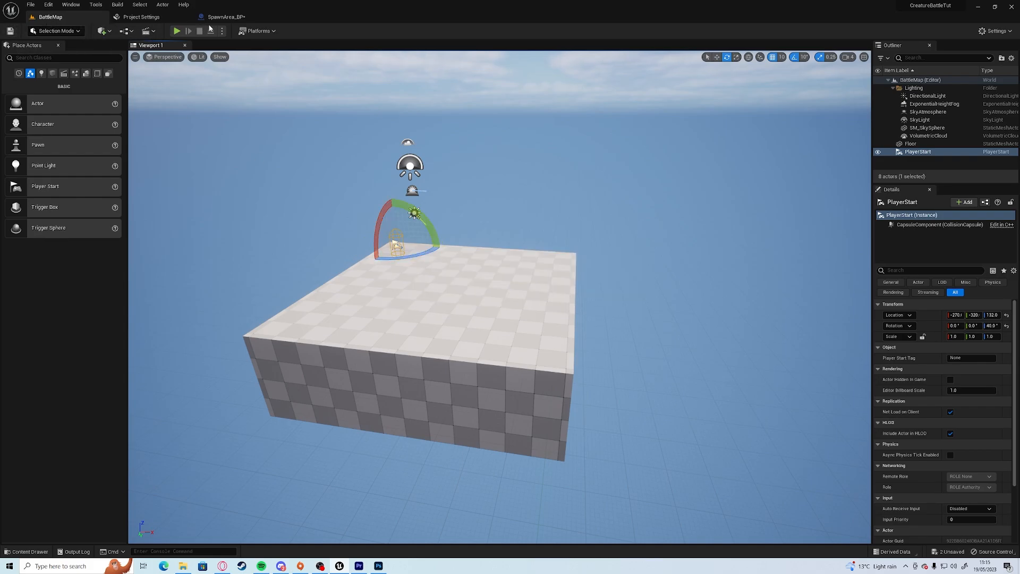
# Reopen Content/ThirdPerson/Maps/ThirdPersonMap and play it to test the battle trigger.
pyautogui.click(25, 552)
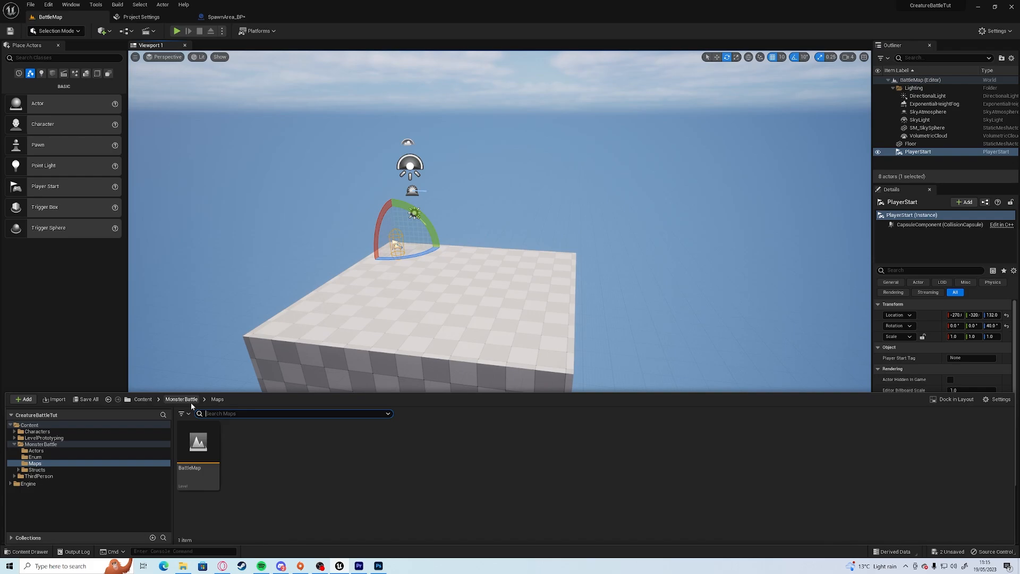
pyautogui.click(37, 476)
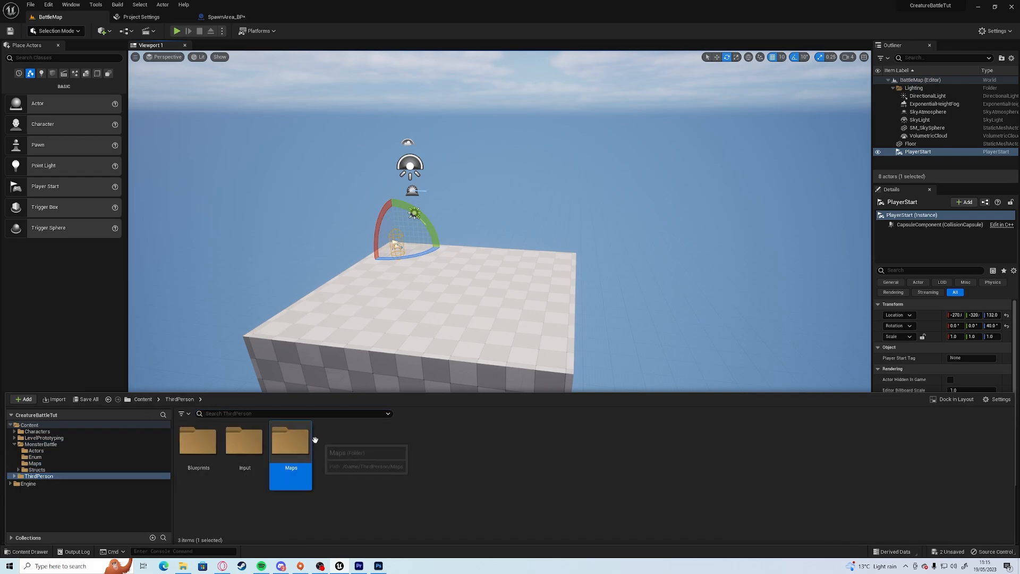
pyautogui.doubleClick(290, 441)
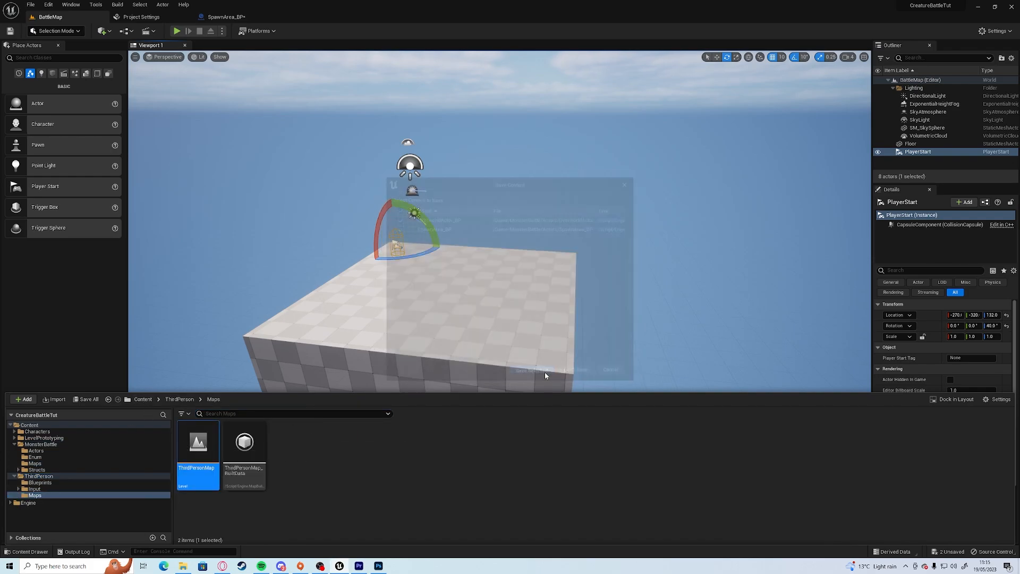
pyautogui.doubleClick(198, 442)
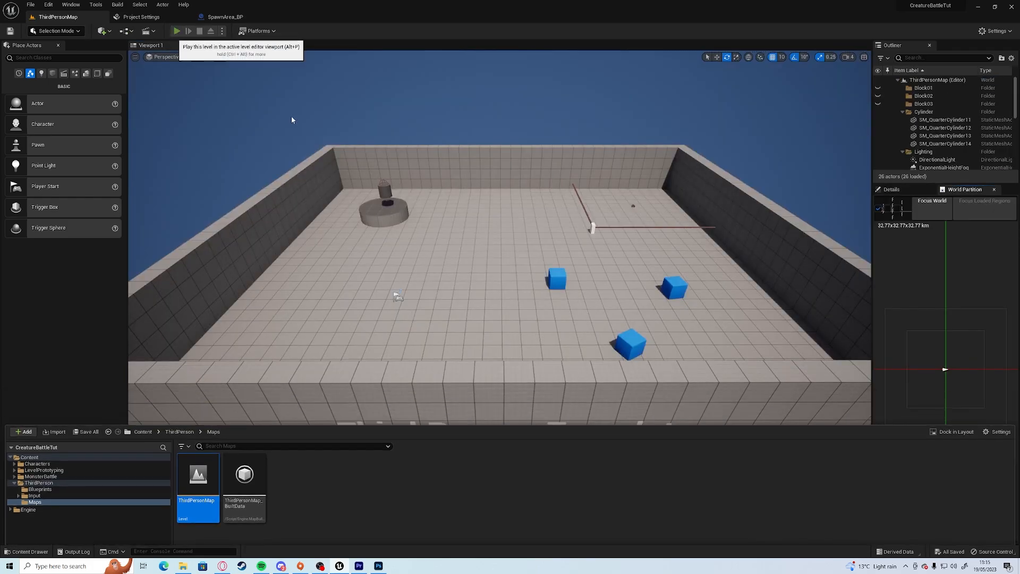
pyautogui.click(176, 31)
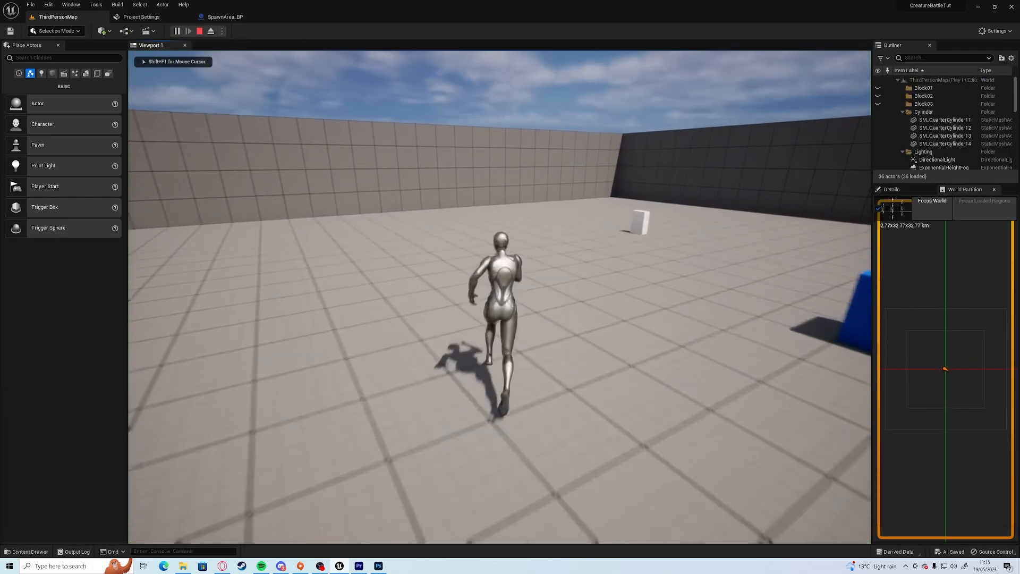